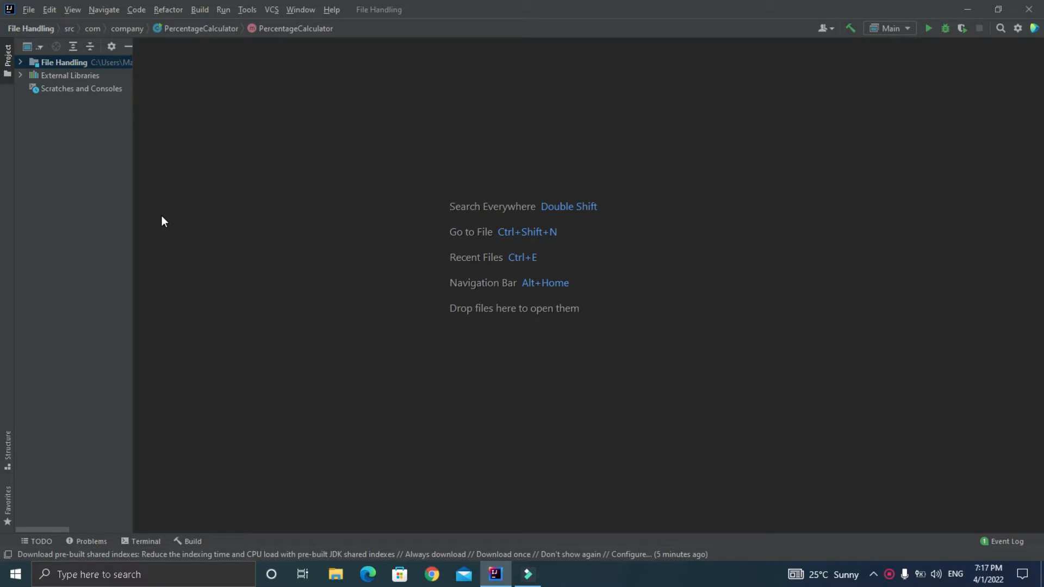
{"action": "mouse_move", "coordinate": [29, 9]}
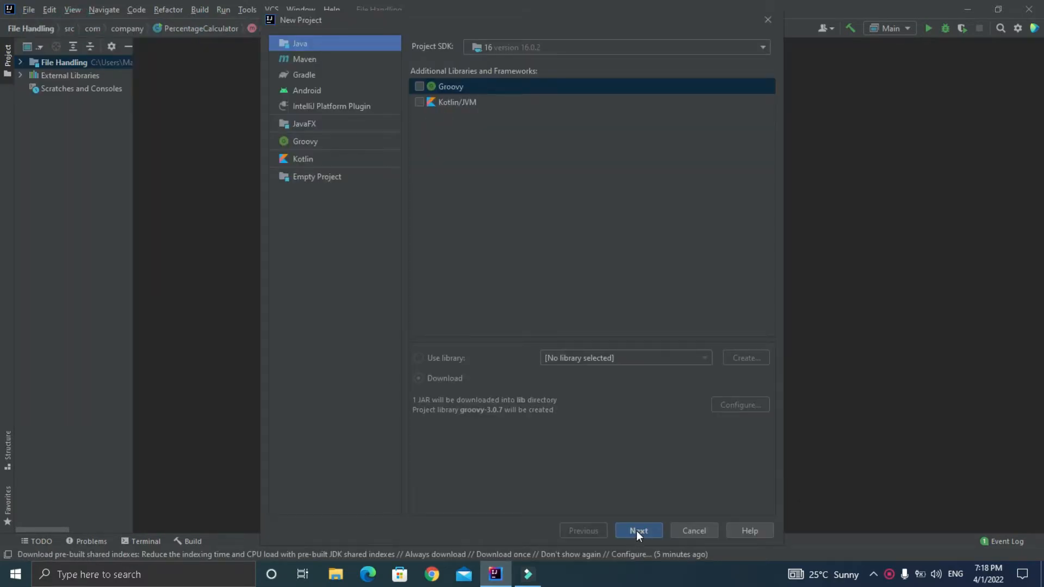
Create a Java project from the Command Line App template, named CounterApp
{"action": "left_click", "coordinate": [637, 531]}
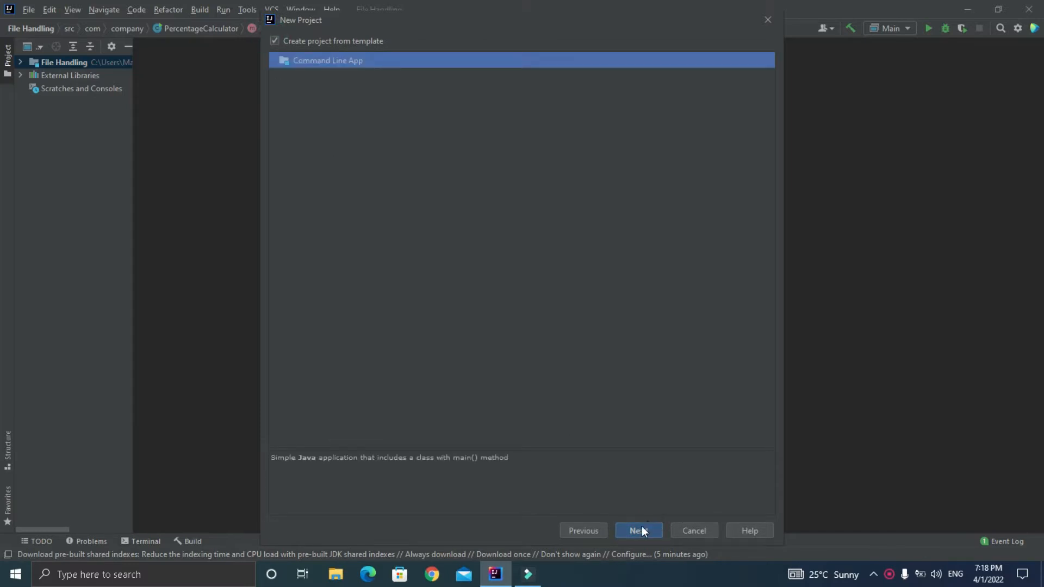
{"action": "left_click", "coordinate": [637, 531]}
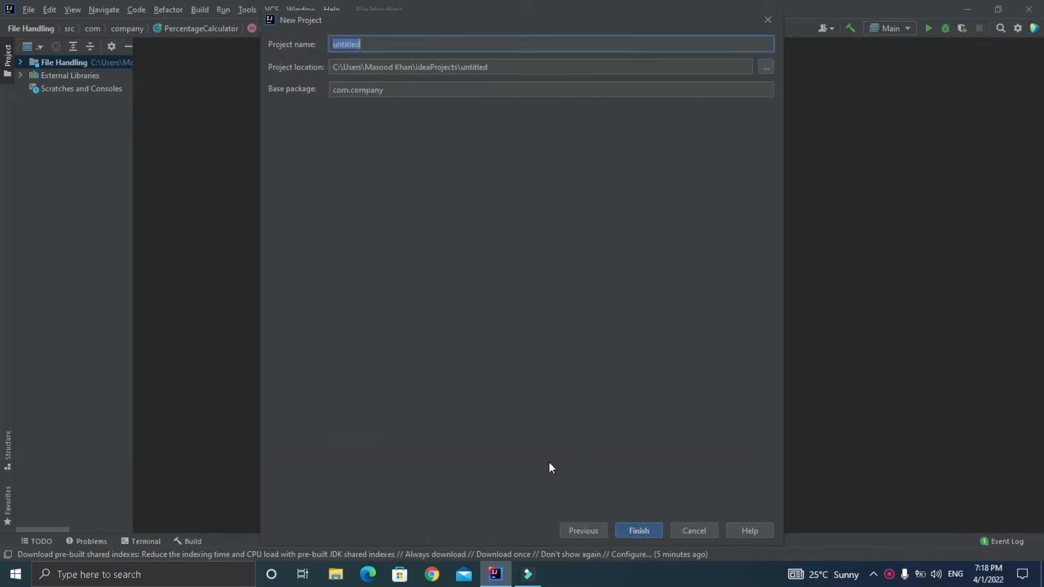
{"action": "key", "text": "Delete"}
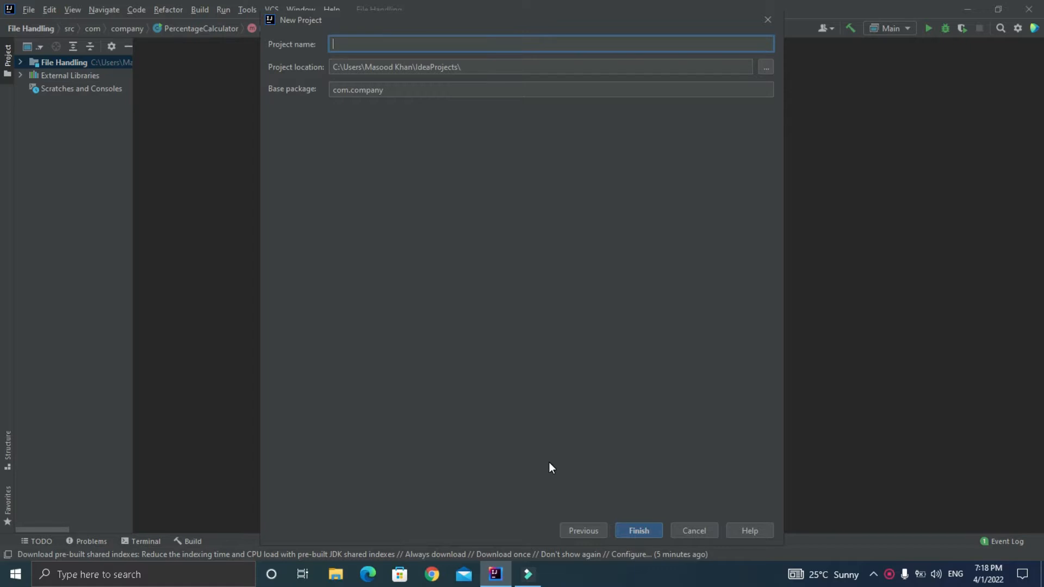
{"action": "type", "text": "CounterApp"}
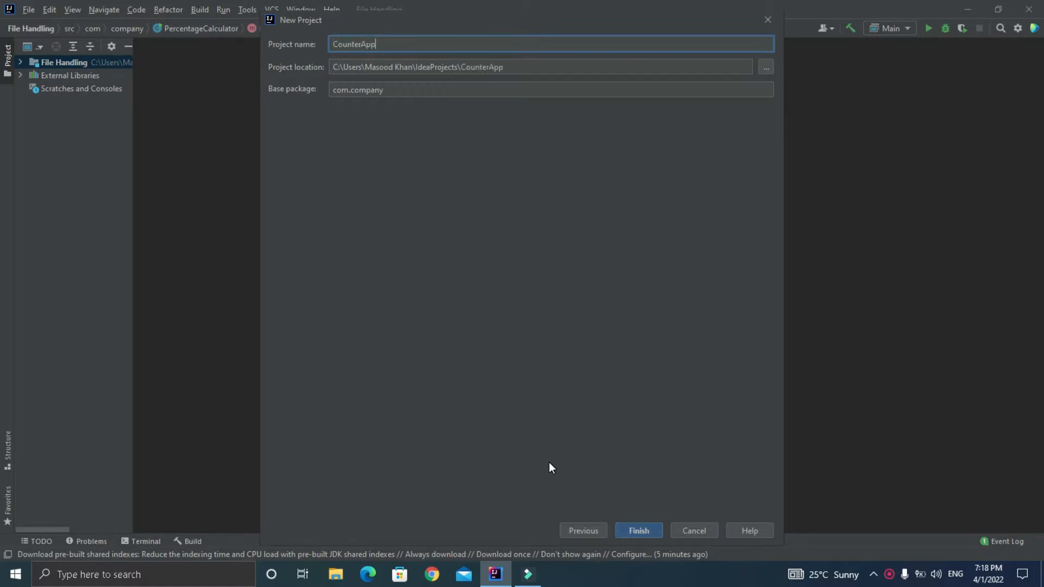
{"action": "left_click", "coordinate": [637, 531]}
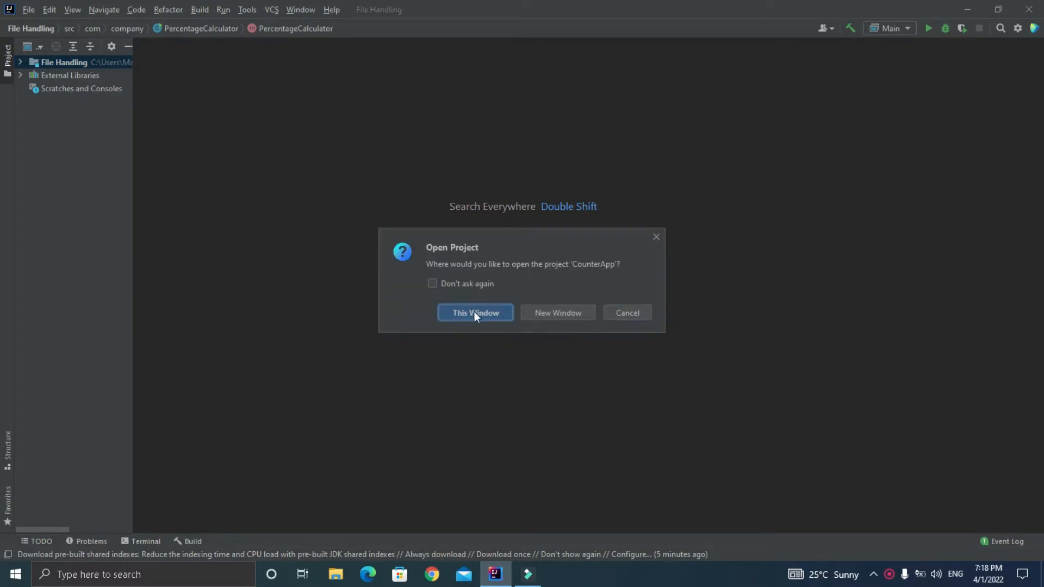
Open CounterApp in this window and rename Main to Counter, including its file and run configuration
{"action": "left_click", "coordinate": [475, 313]}
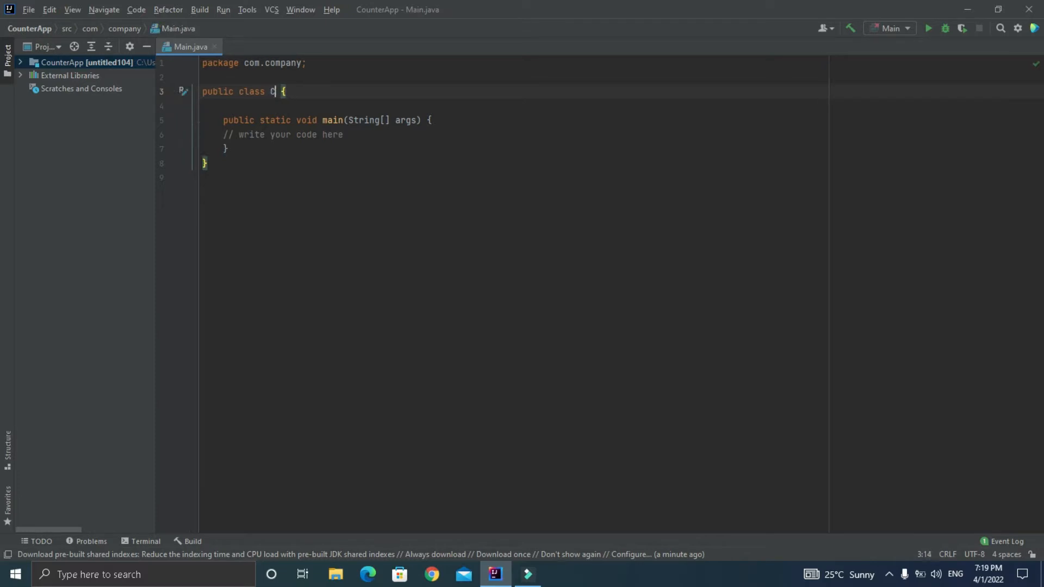
{"action": "type", "text": "ounter"}
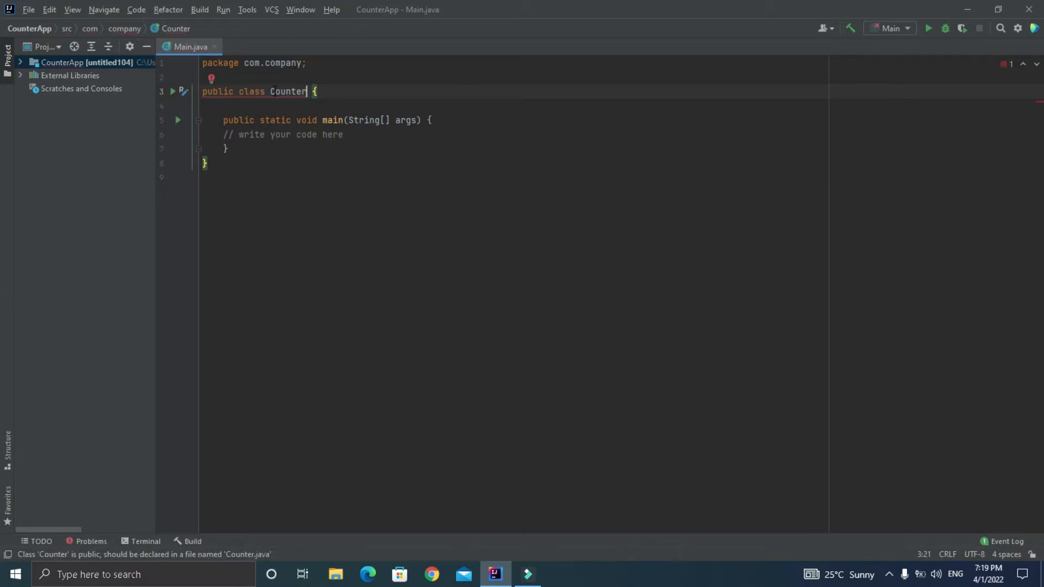
{"action": "left_click", "coordinate": [212, 77]}
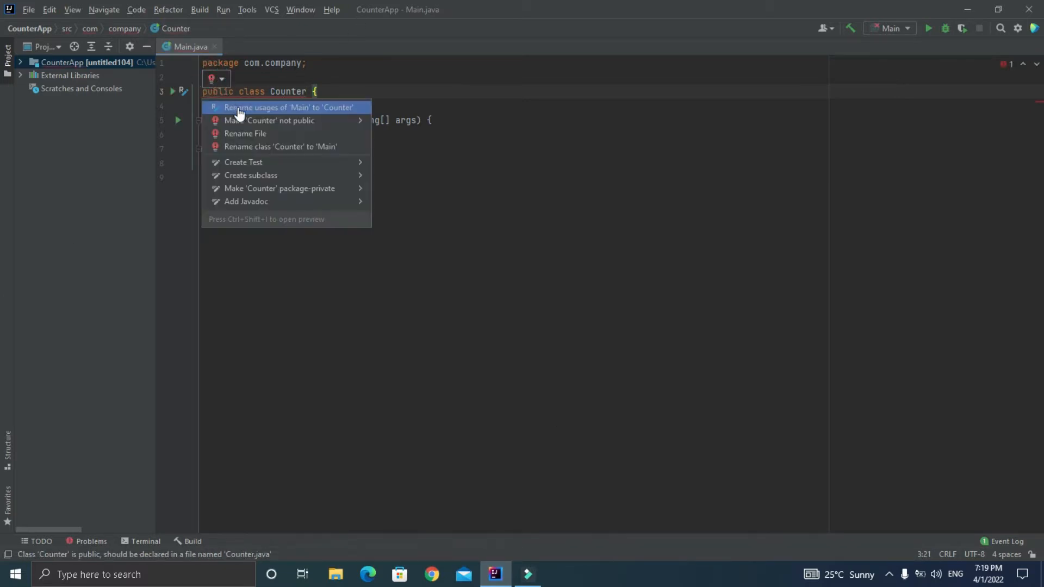
{"action": "left_click", "coordinate": [289, 107]}
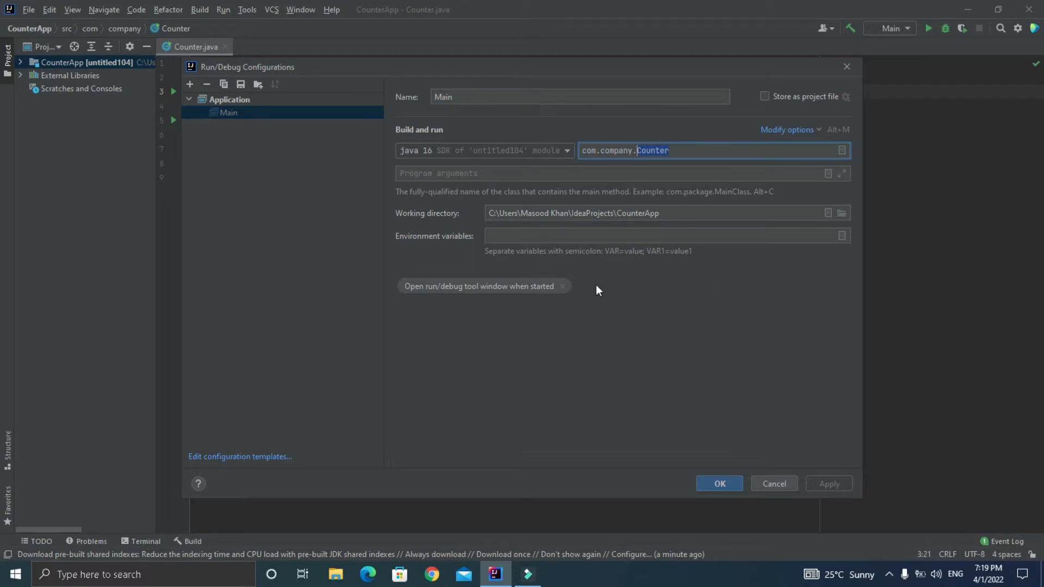
{"action": "left_click", "coordinate": [718, 483]}
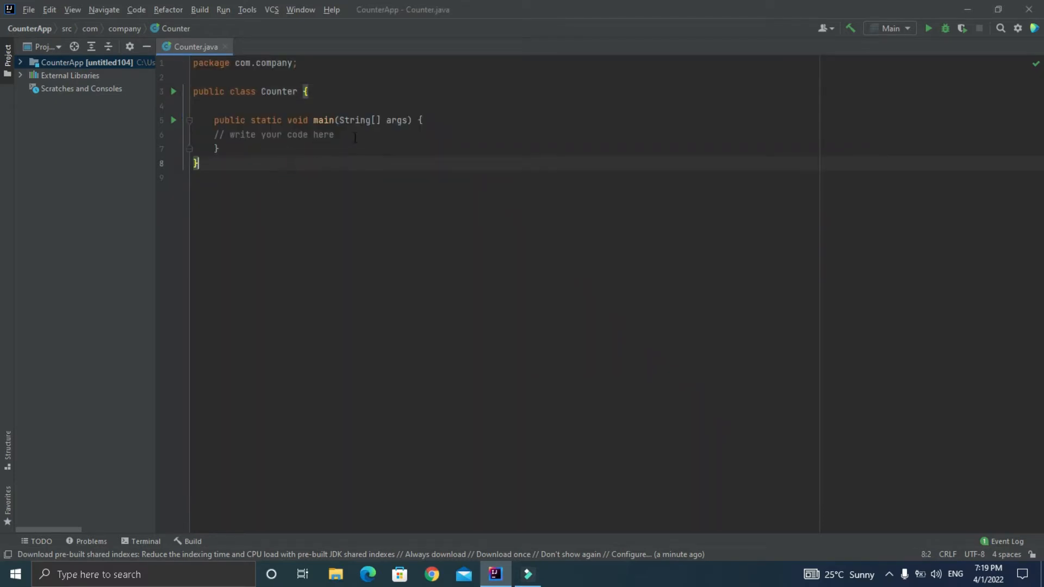
Add 'import javax.swing.*;' and 'import java.awt.event.*;' below the package line
{"action": "key", "text": "Enter"}
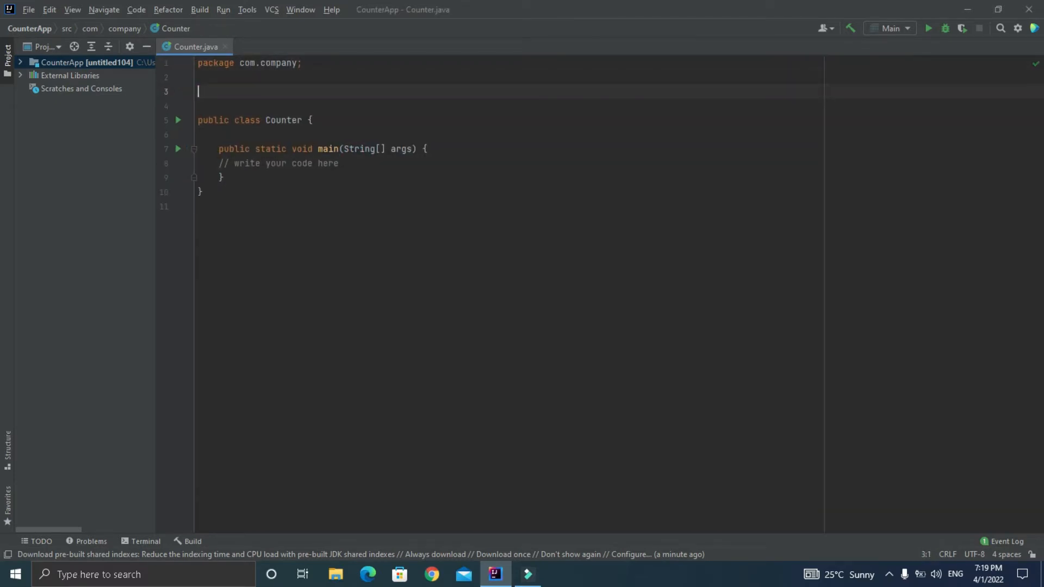
{"action": "type", "text": "import"}
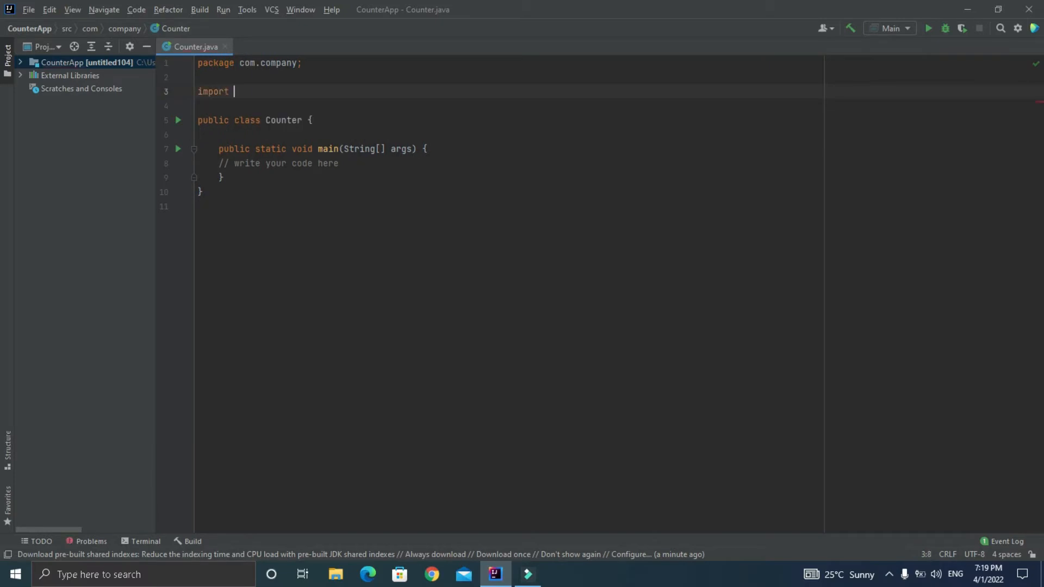
{"action": "type", "text": "javax"}
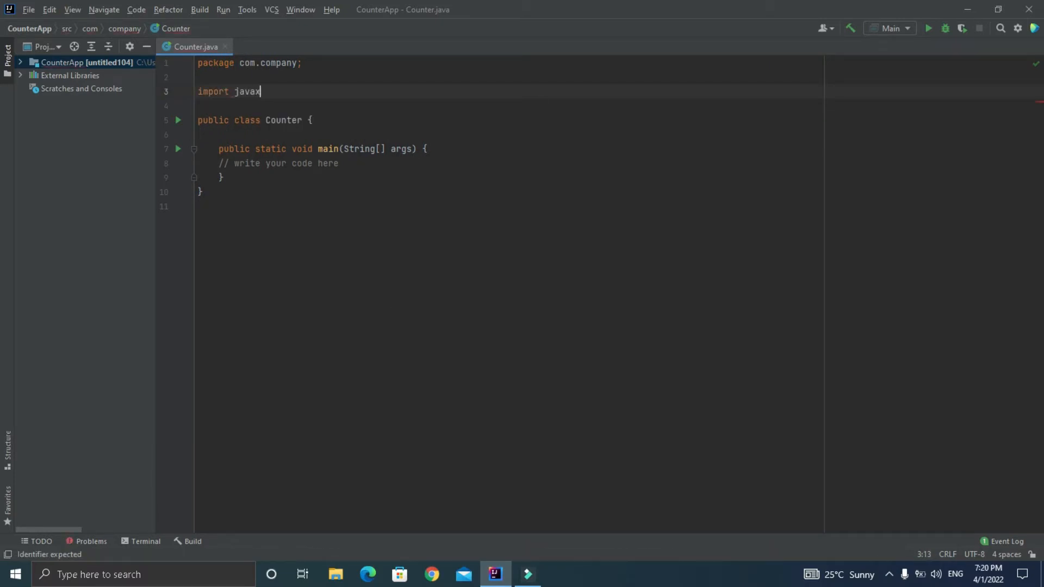
{"action": "type", "text": ".swing."}
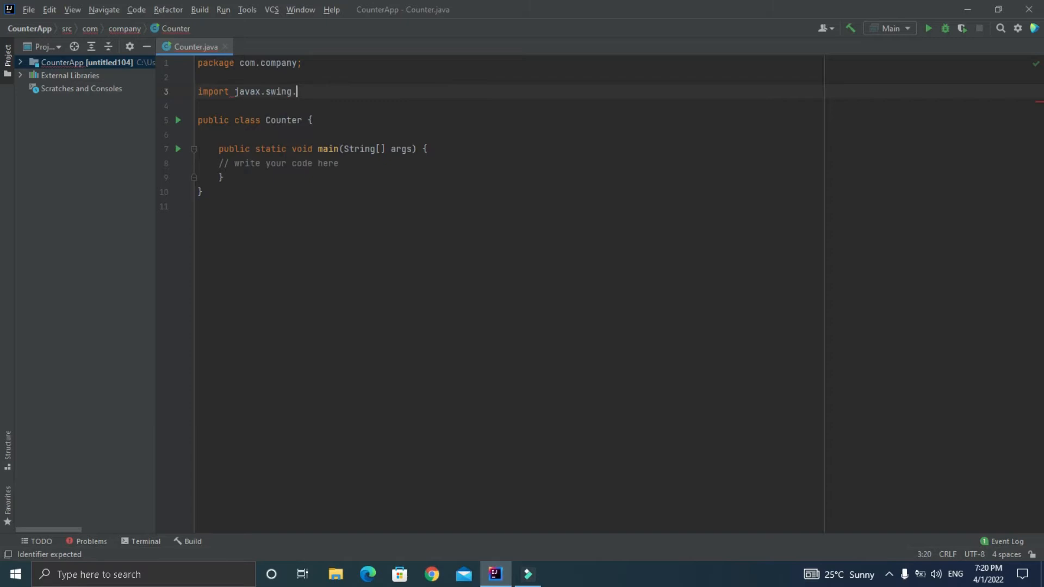
{"action": "type", "text": "*;"}
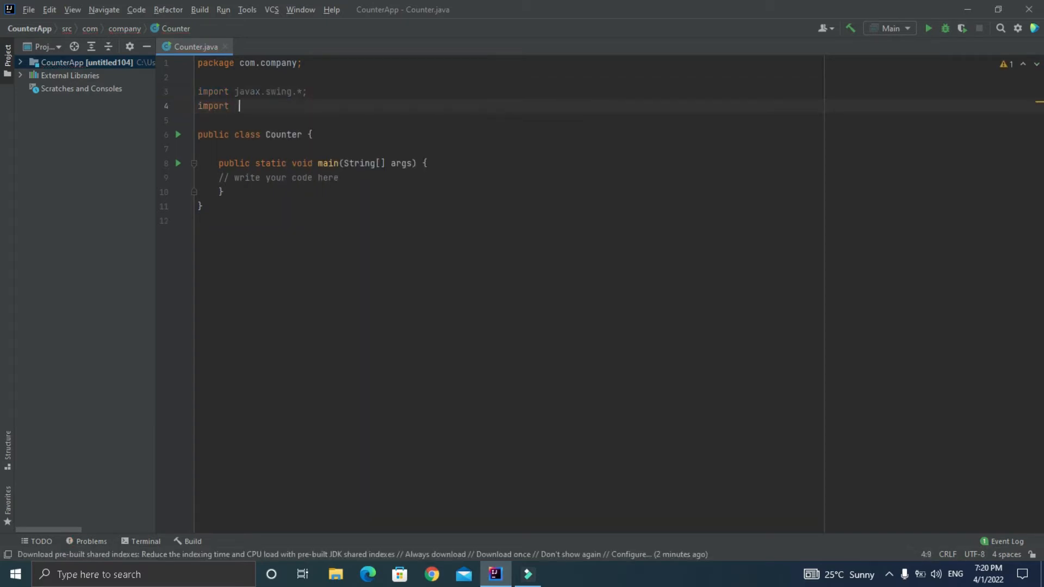
{"action": "type", "text": "java.awt.evet"}
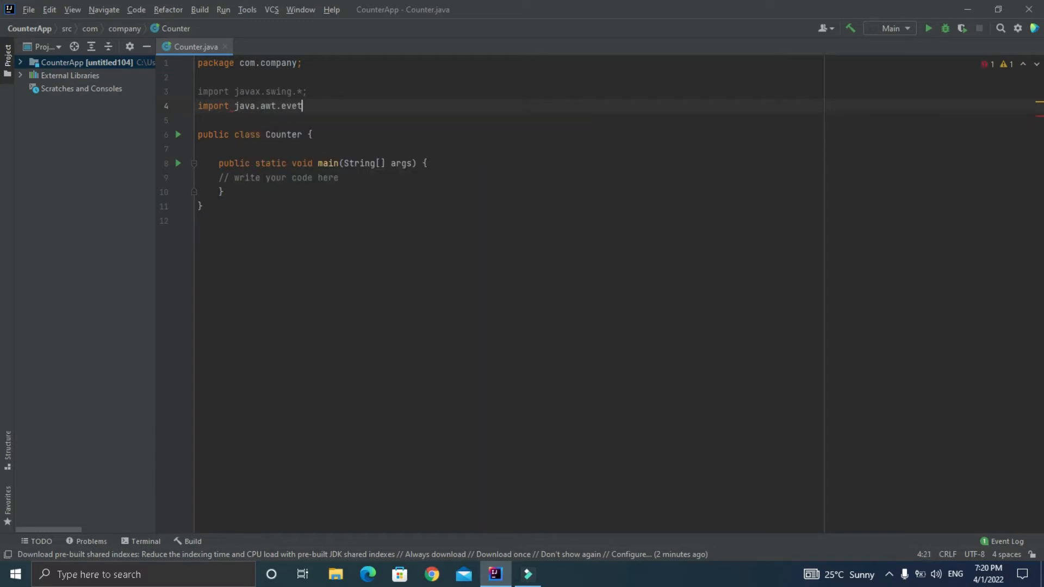
{"action": "type", "text": "n"}
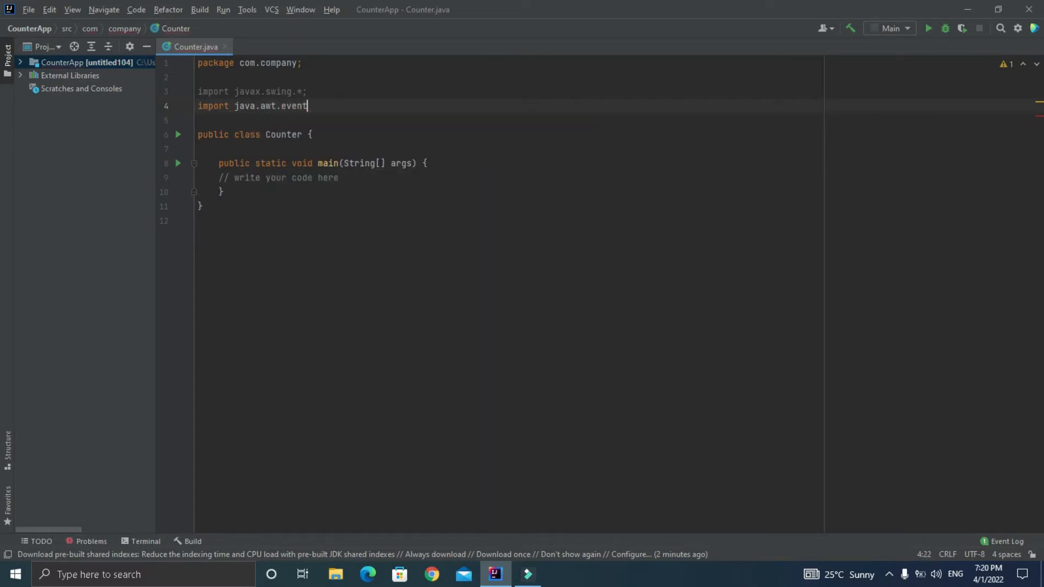
{"action": "type", "text": ".*;"}
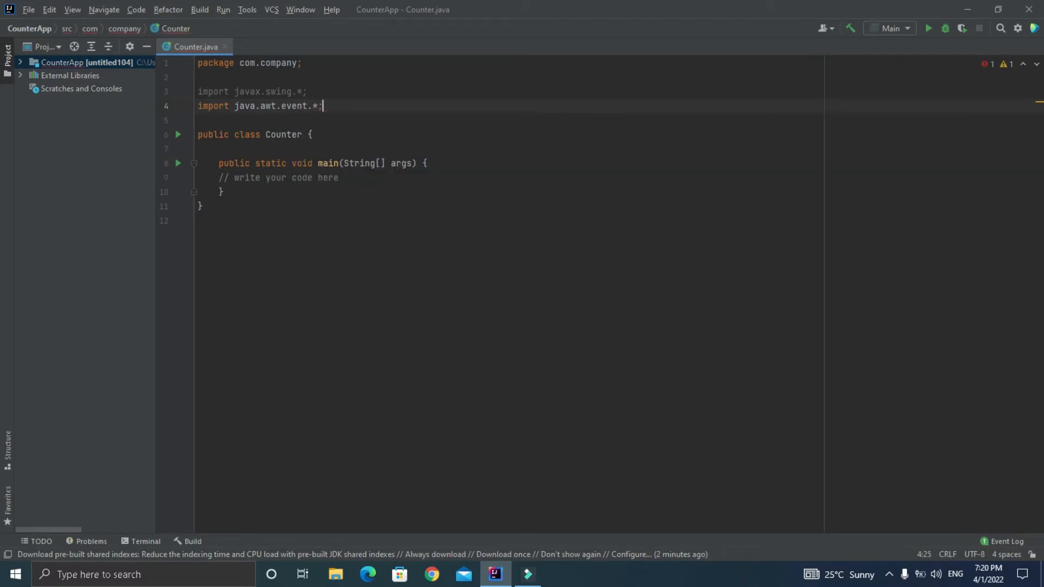
Append 'implements ActionListener' to the Counter class header
{"action": "left_click", "coordinate": [302, 133]}
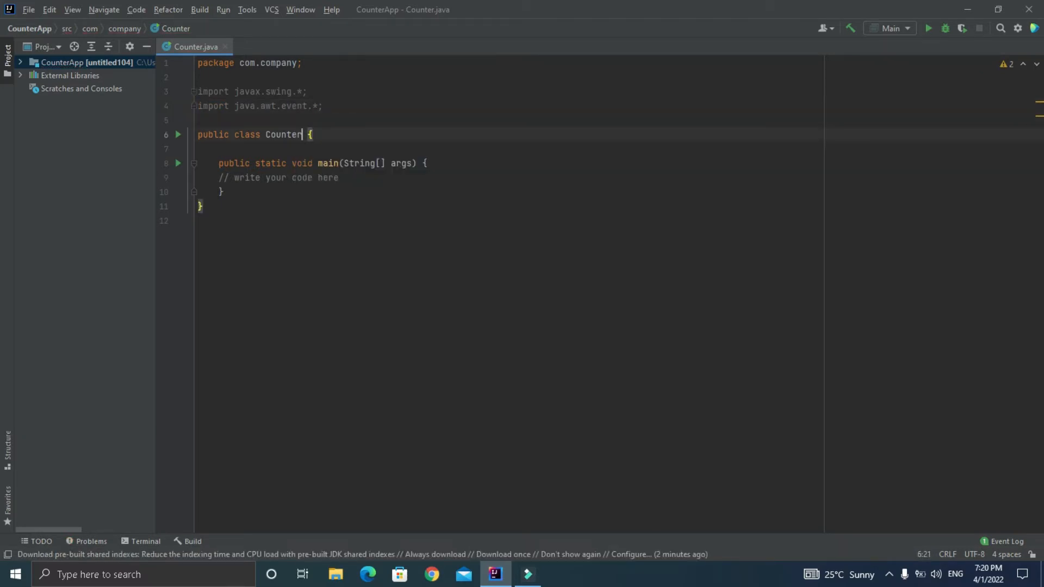
{"action": "type", "text": "implements"}
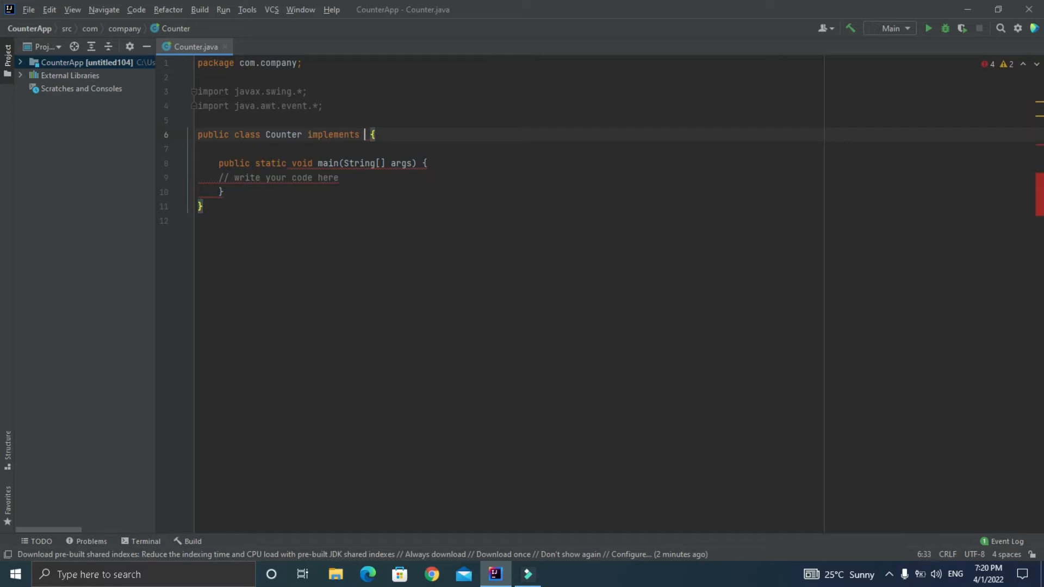
{"action": "type", "text": "ActionListener"}
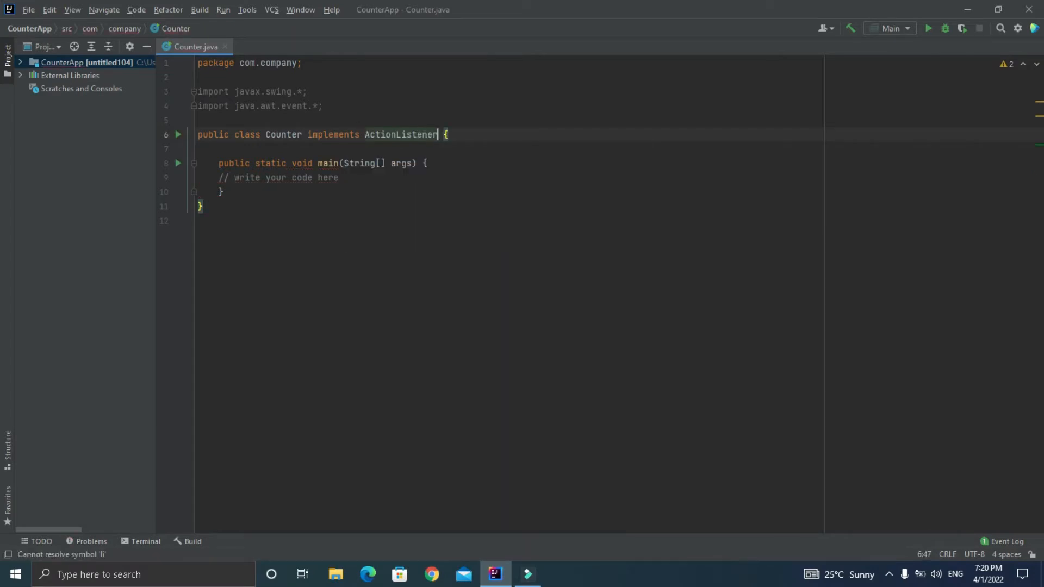
{"action": "key", "text": "Return"}
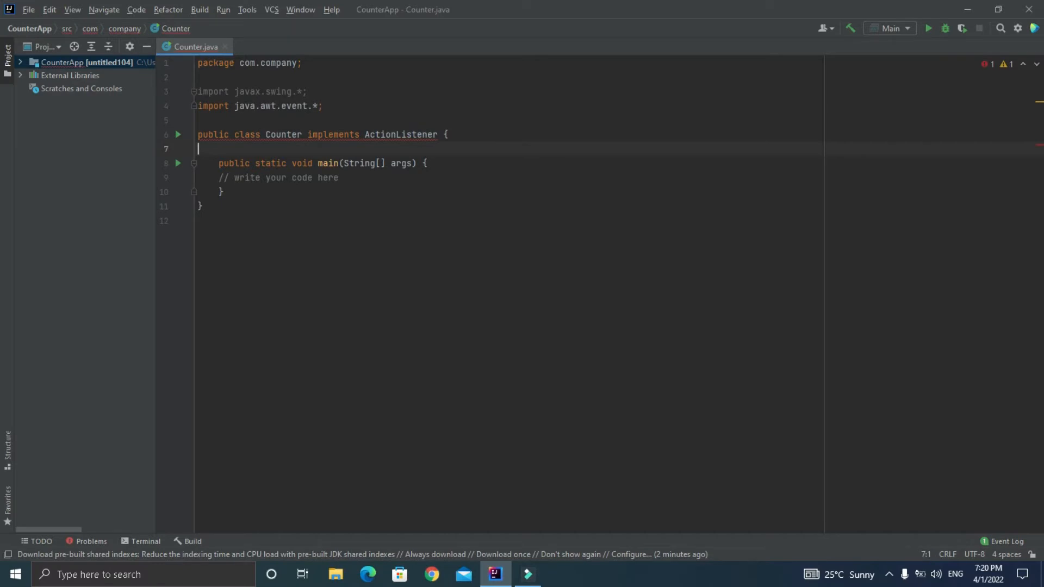
{"action": "key", "text": "Enter"}
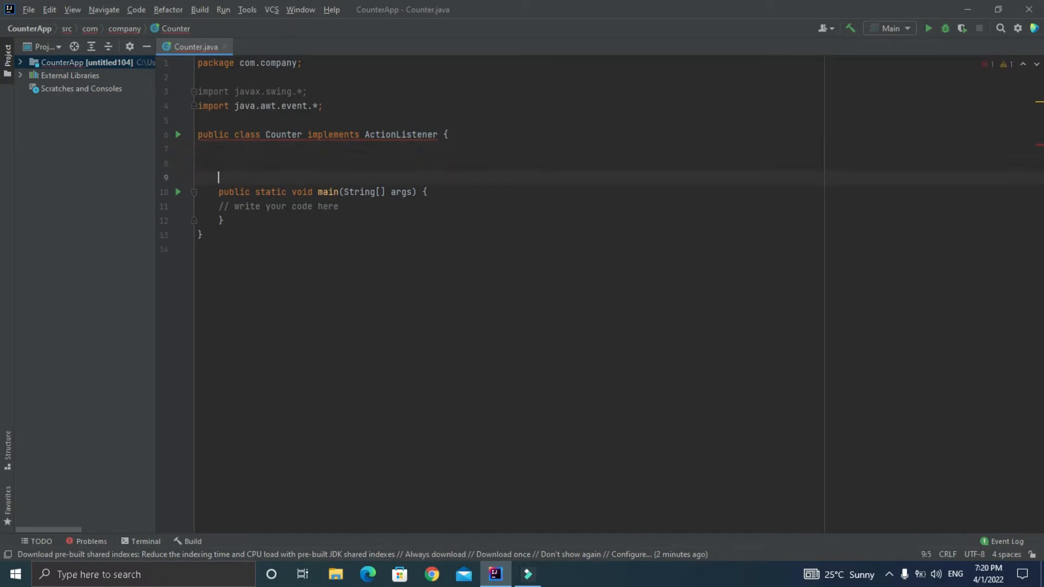
{"action": "type", "text": "public void actionPer"}
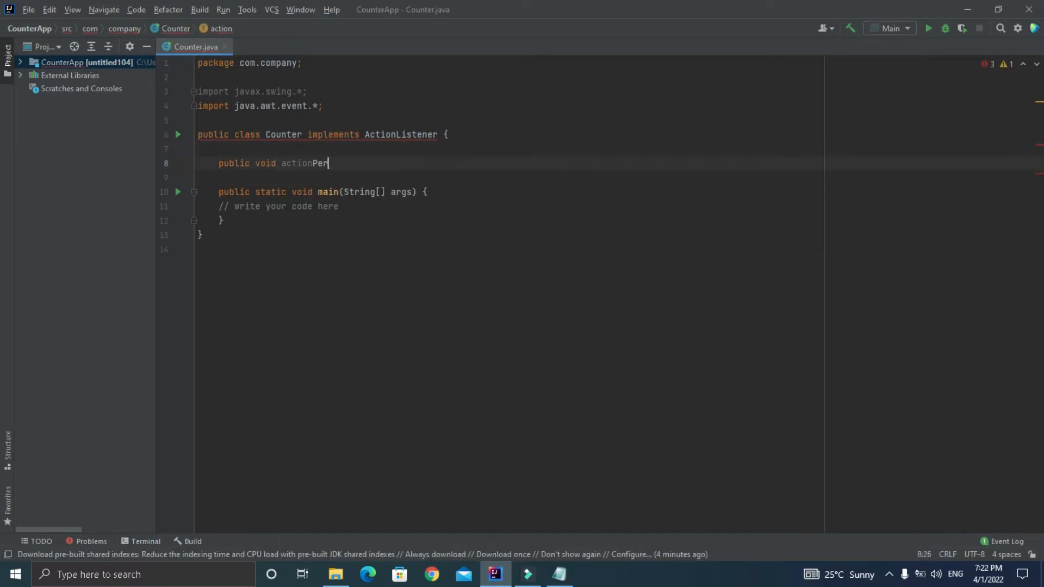
{"action": "type", "text": "formed(Action"}
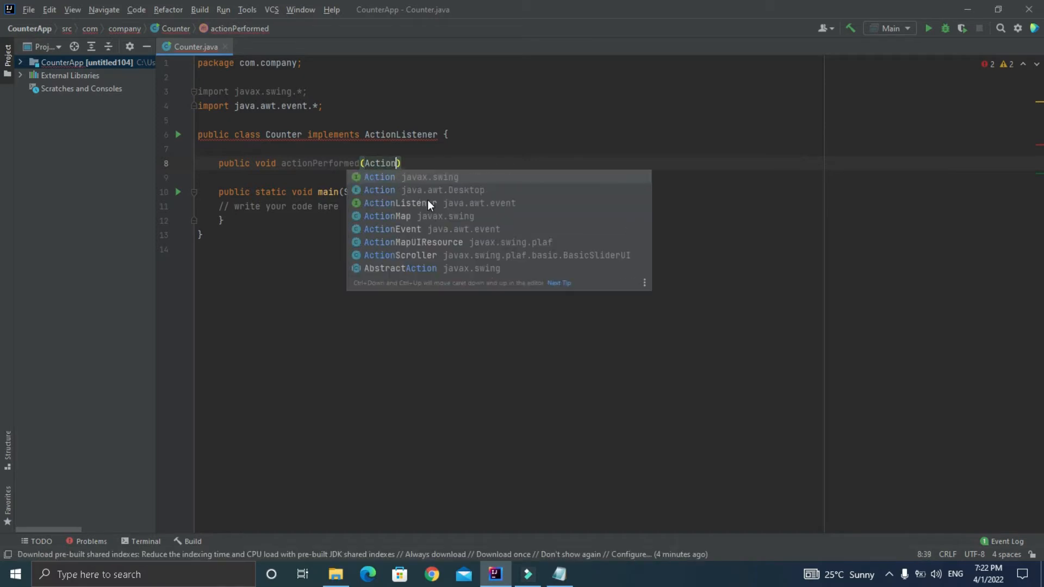
{"action": "left_click", "coordinate": [392, 229]}
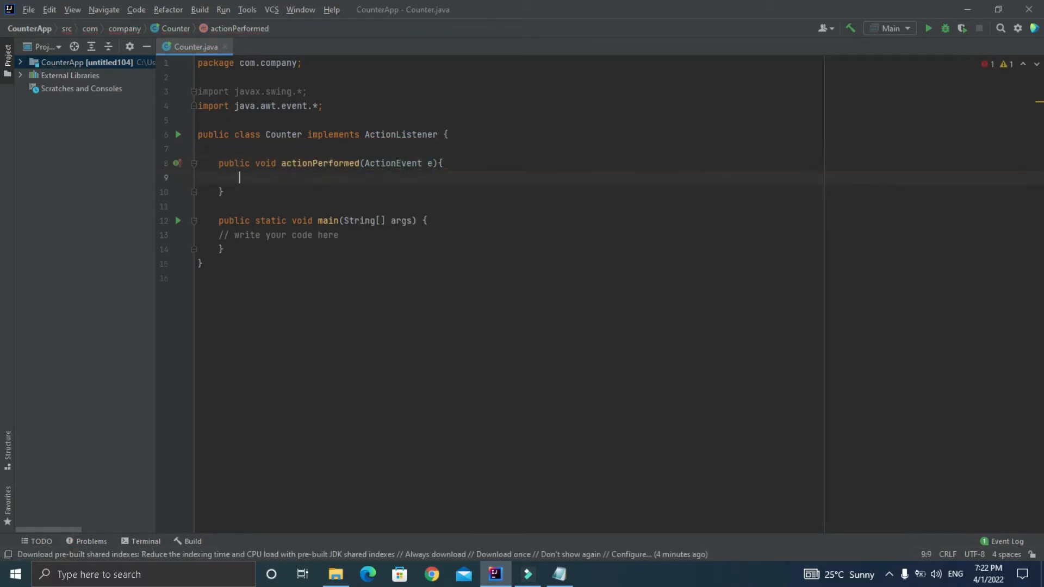
{"action": "type", "text": "@Override"}
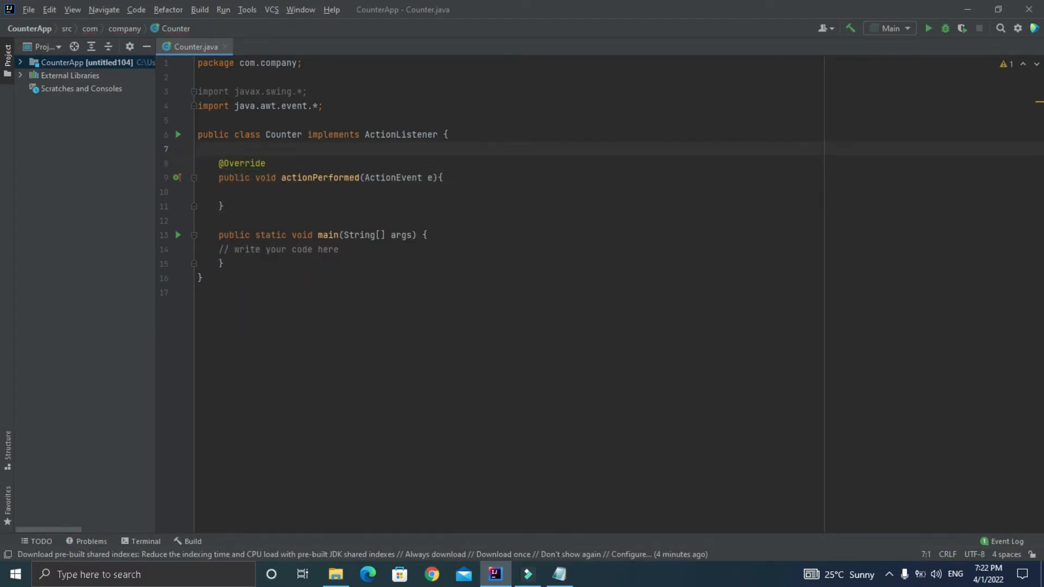
{"action": "key", "text": "enter"}
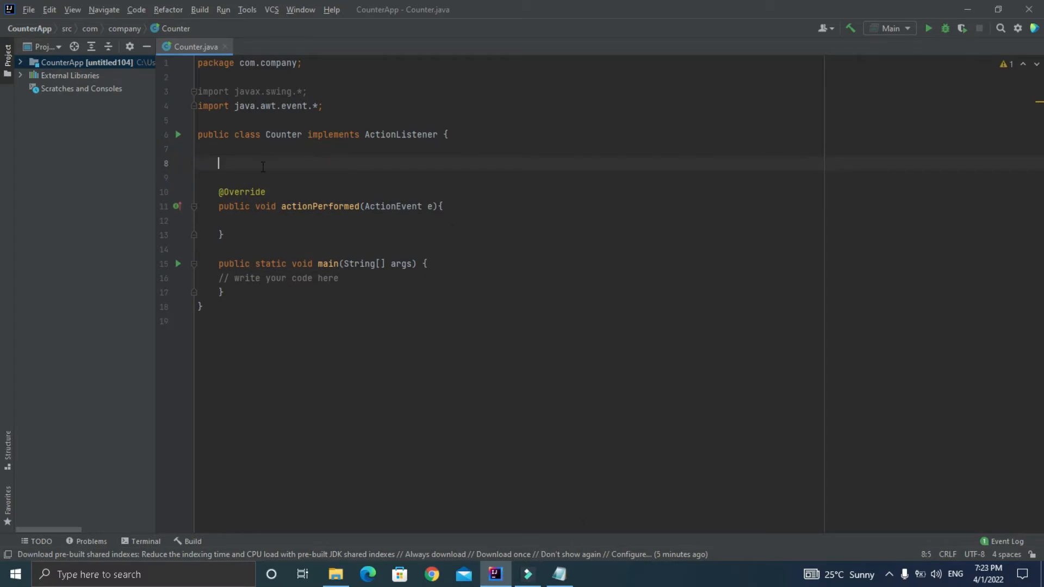
Declare fields JFrame frame, JTextField textField, JButton button and public int count = 0
{"action": "type", "text": "Jfra"}
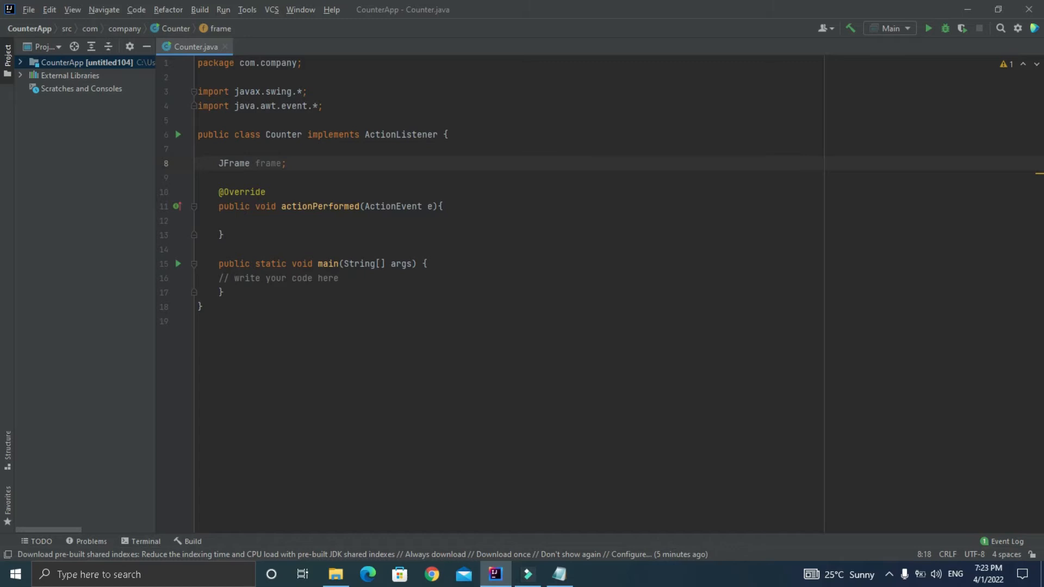
{"action": "key", "text": "enter"}
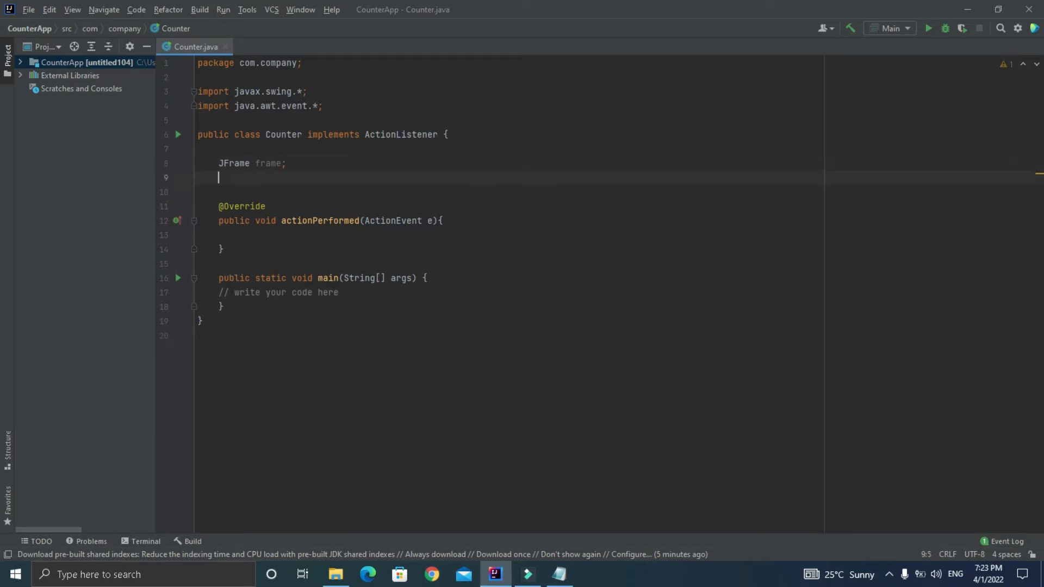
{"action": "type", "text": "J"}
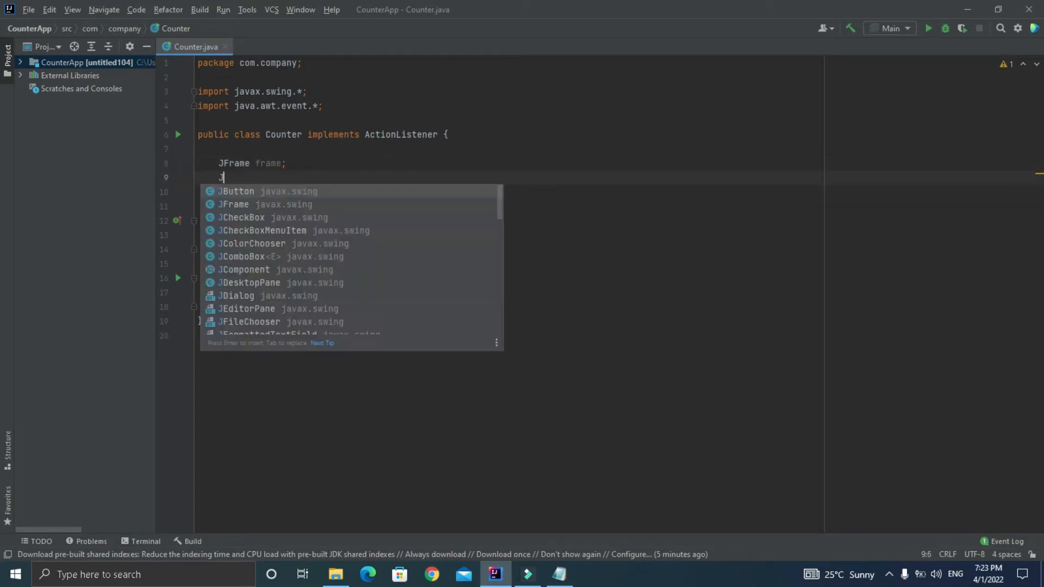
{"action": "type", "text": "TextField"}
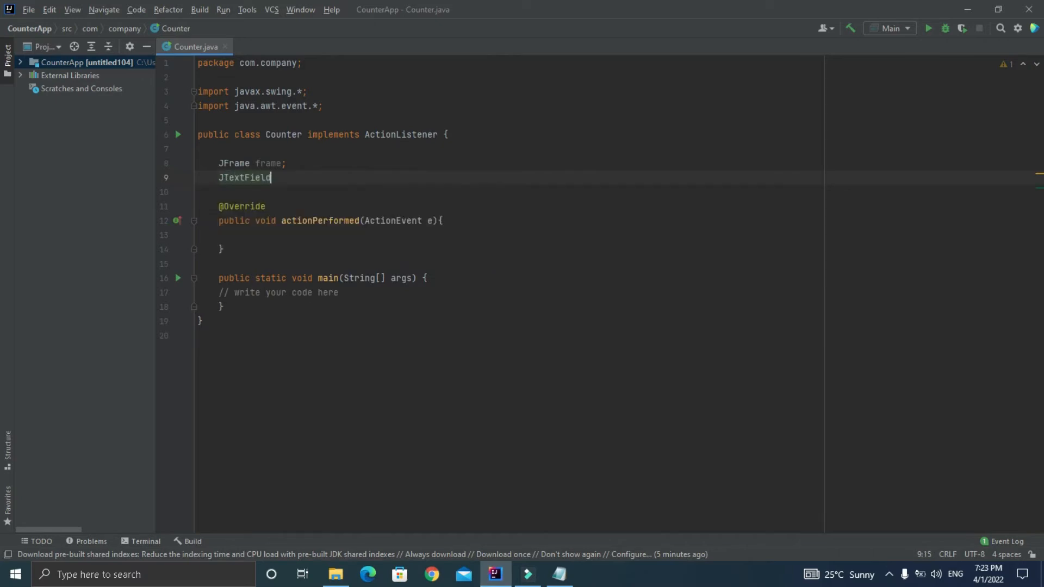
{"action": "type", "text": "textField;"}
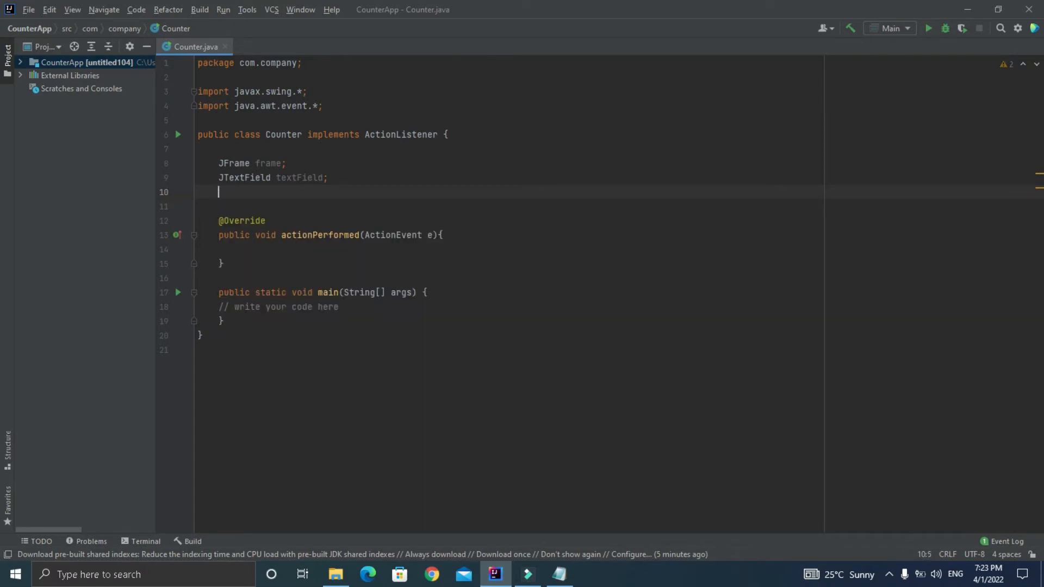
{"action": "type", "text": "JButton"}
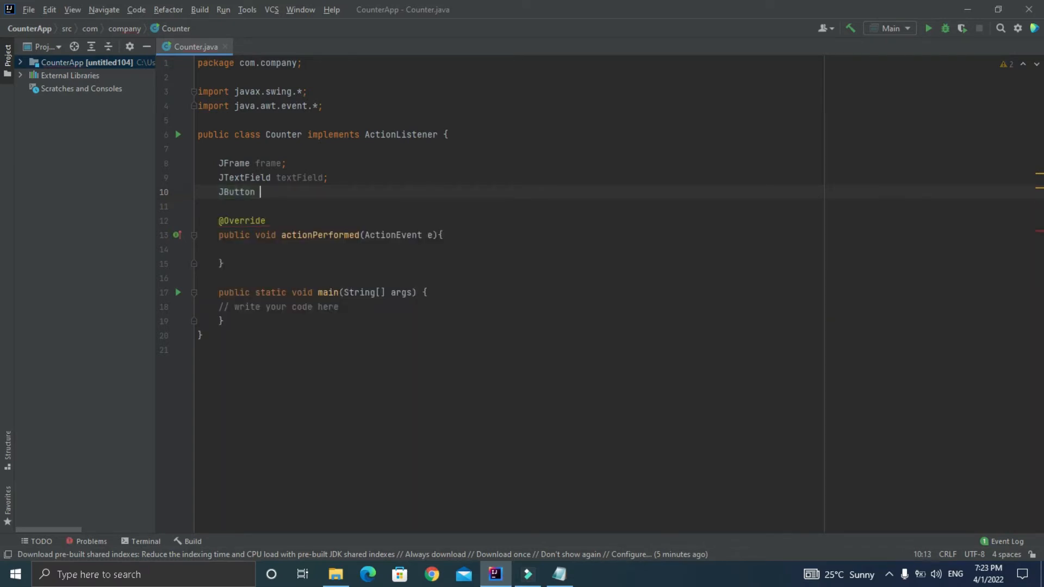
{"action": "type", "text": "button;"}
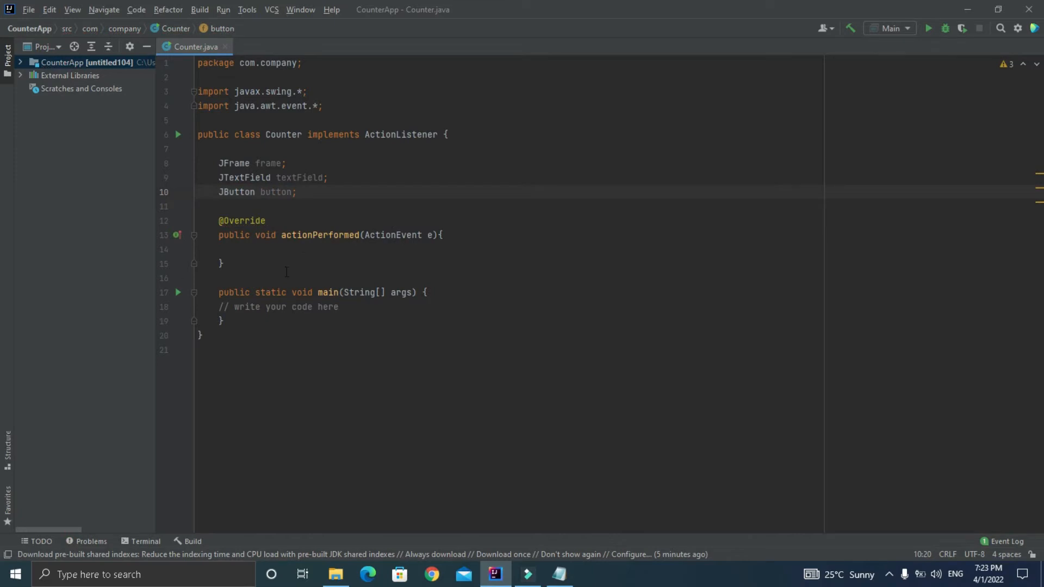
{"action": "type", "text": "public int cou"}
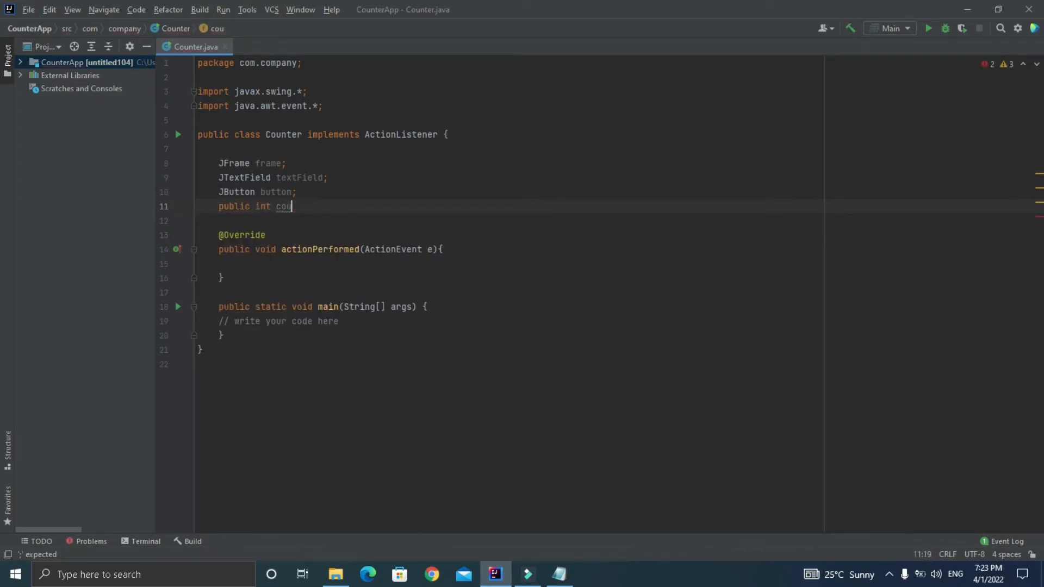
{"action": "type", "text": "nt ="}
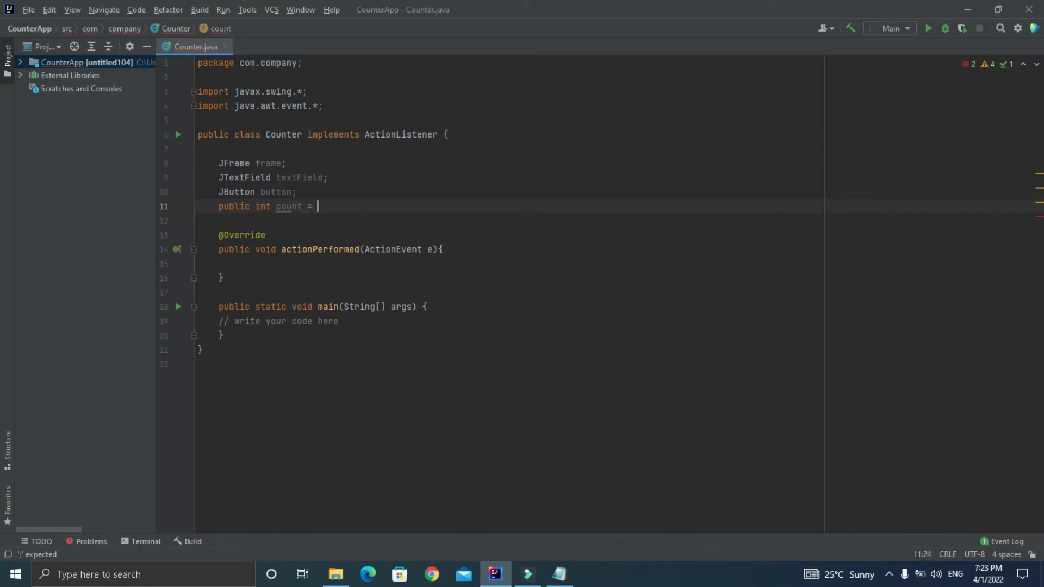
{"action": "type", "text": "0;"}
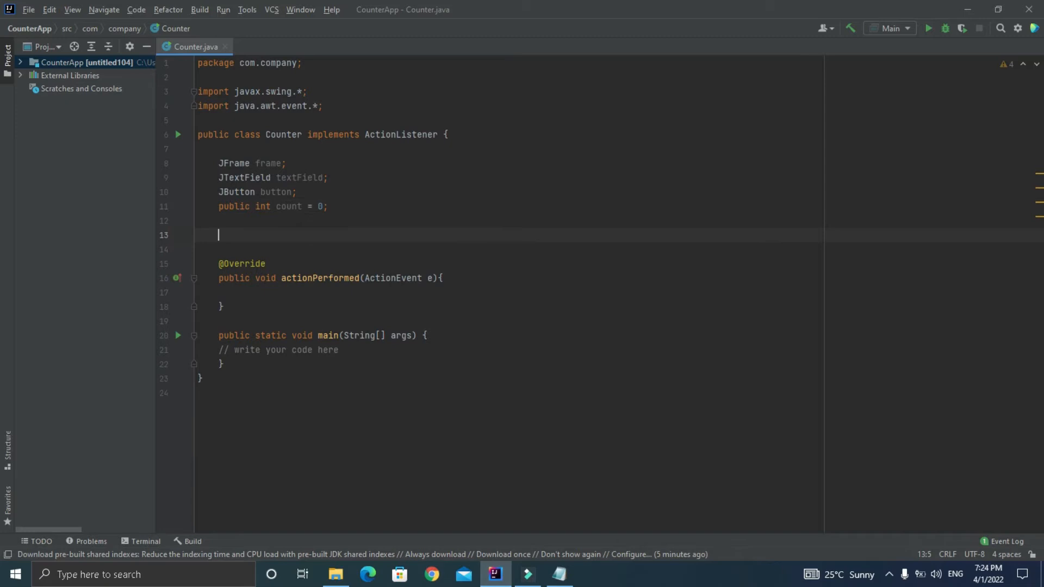
Write a Counter() constructor creating a 420×250 'Counter App' JFrame with null layout
{"action": "type", "text": "C"}
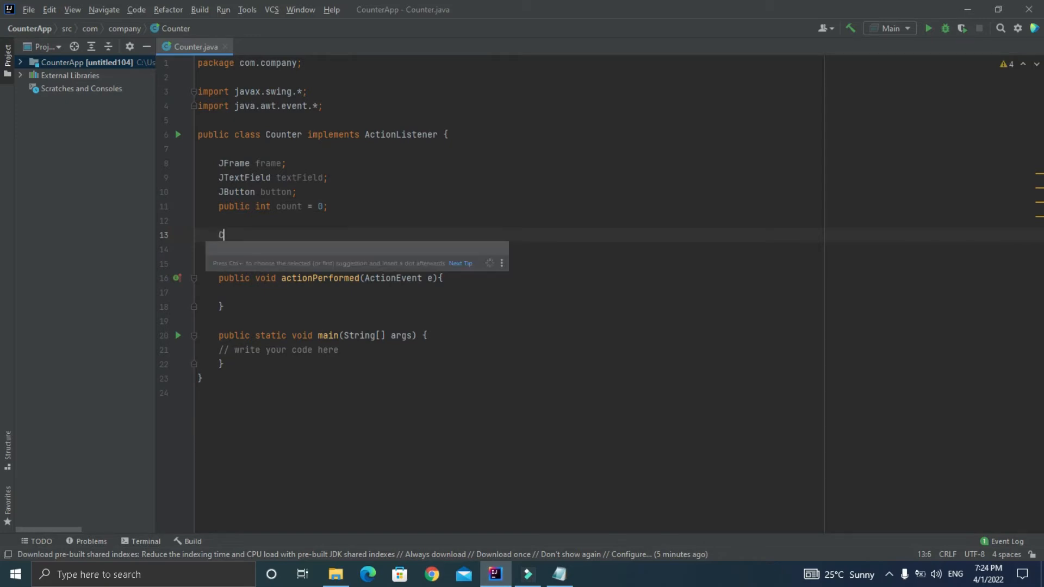
{"action": "type", "text": "ounter(){"}
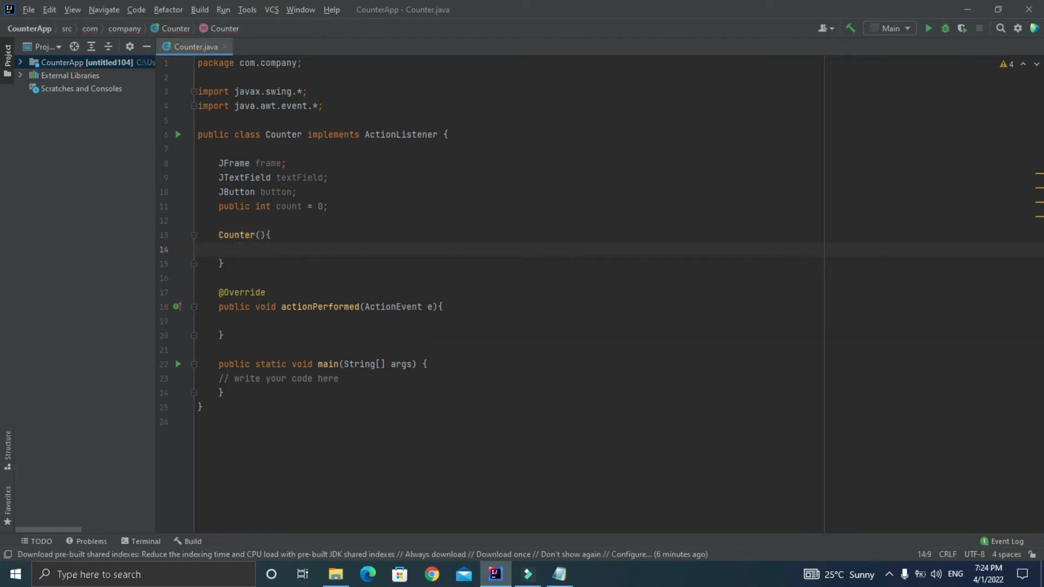
{"action": "type", "text": "frame"}
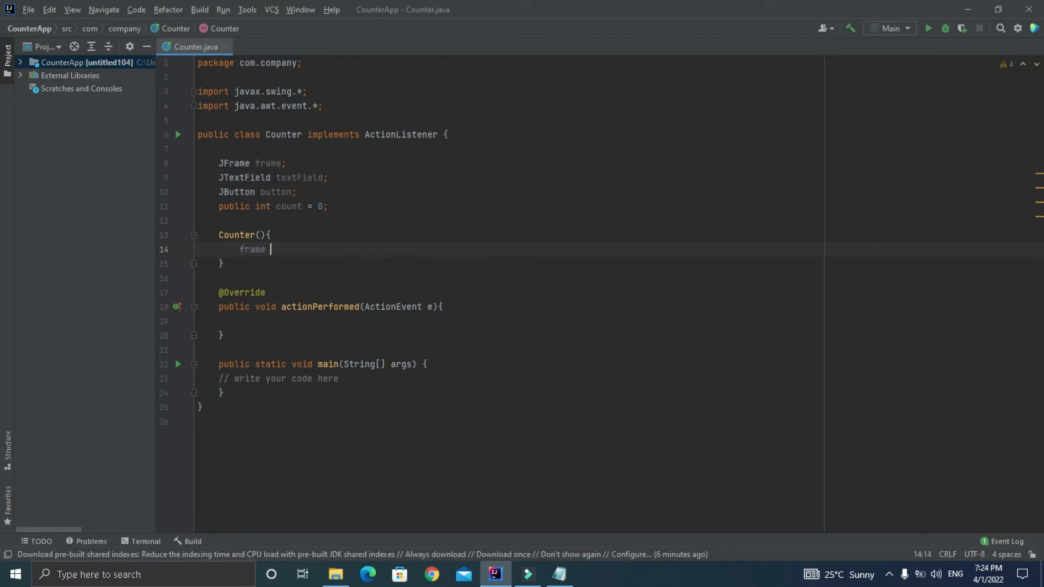
{"action": "type", "text": "= new JFrame(\"Counter"}
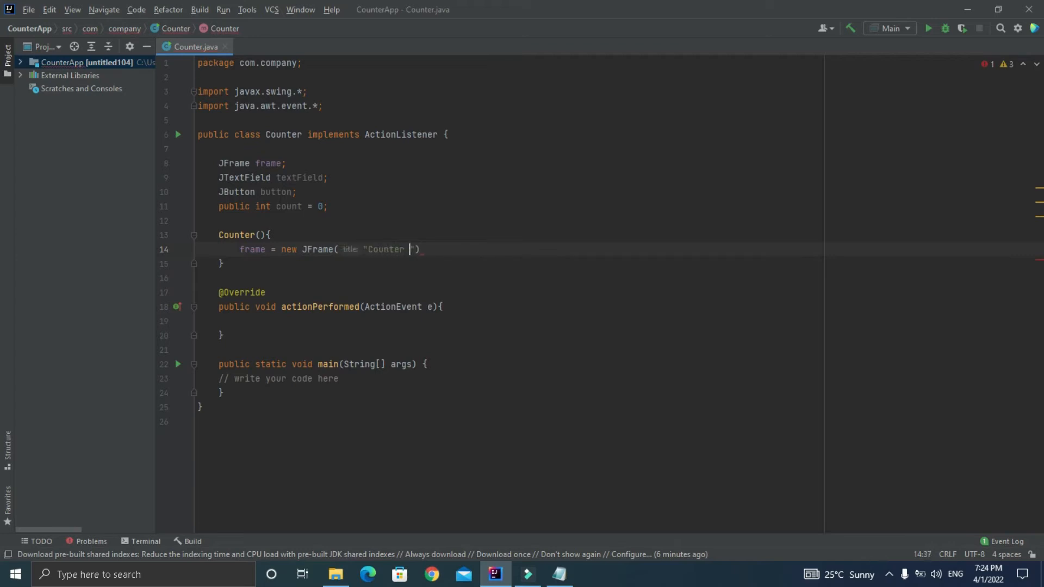
{"action": "type", "text": "App"}
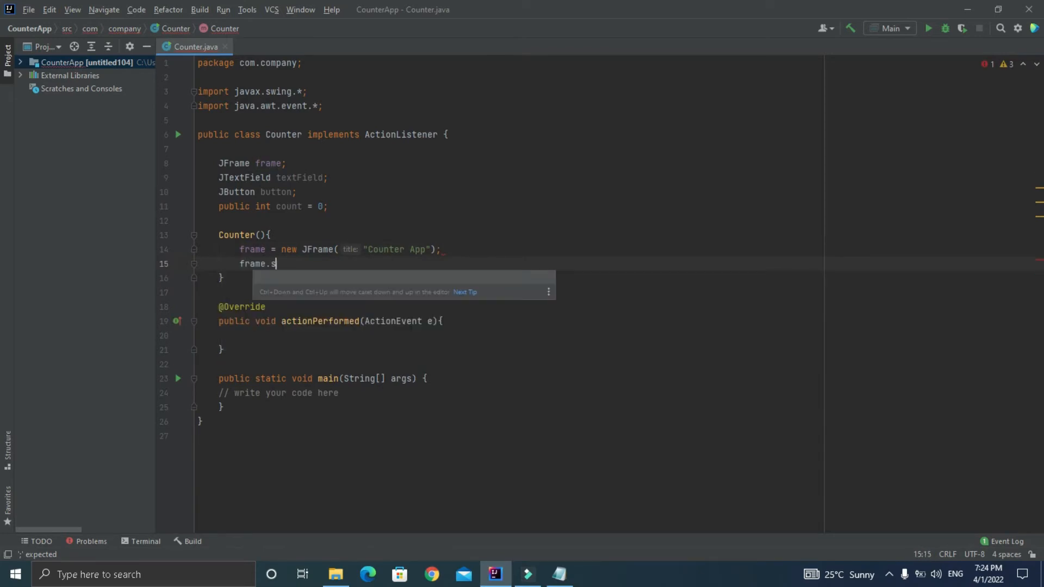
{"action": "type", "text": "ets"}
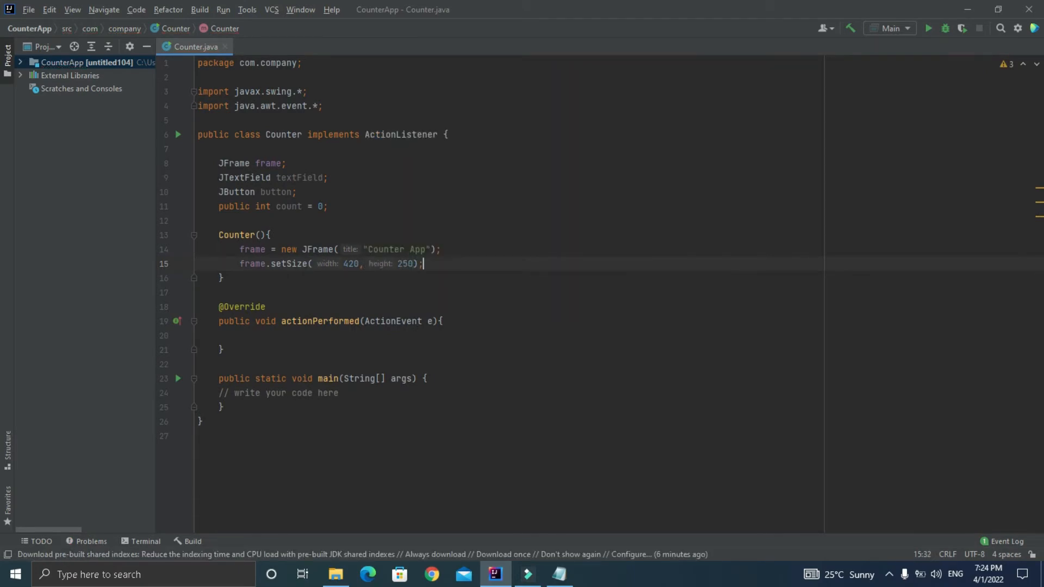
{"action": "type", "text": "frame.setl"}
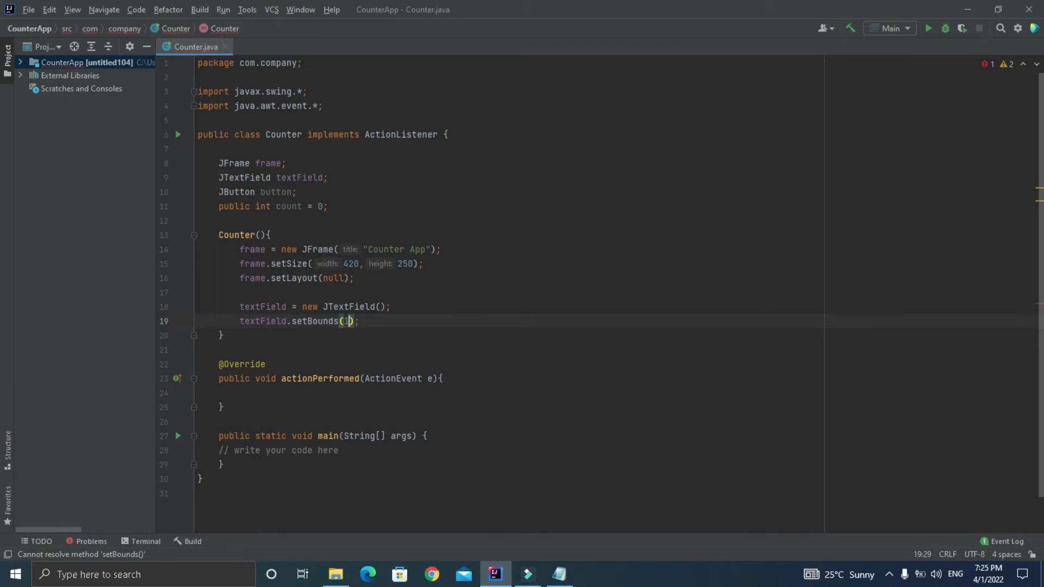
Create the text field at 195, 25 without a border and non-editable
{"action": "type", "text": "195, 25,1"}
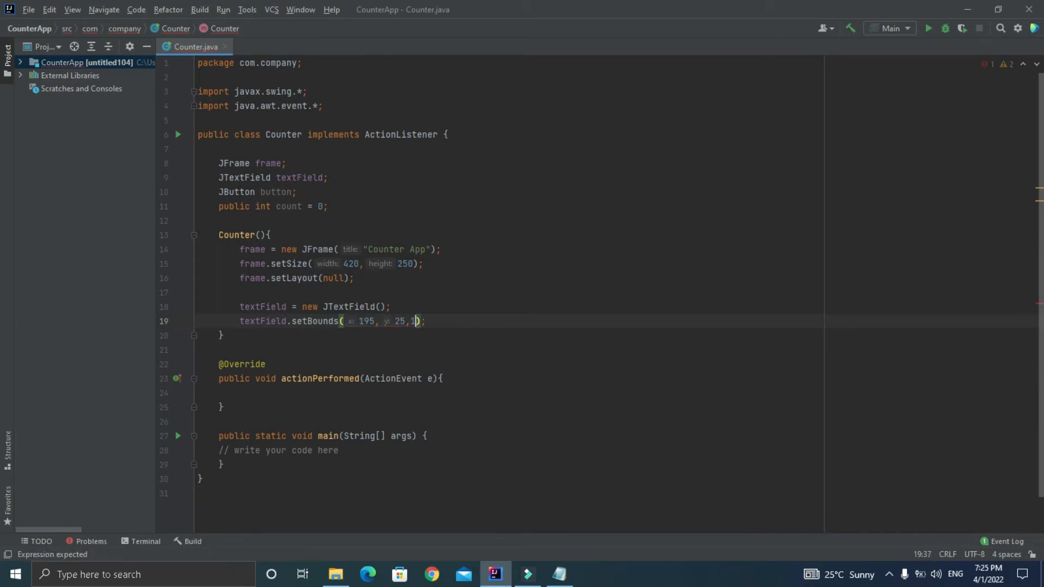
{"action": "type", "text": "00, 60"}
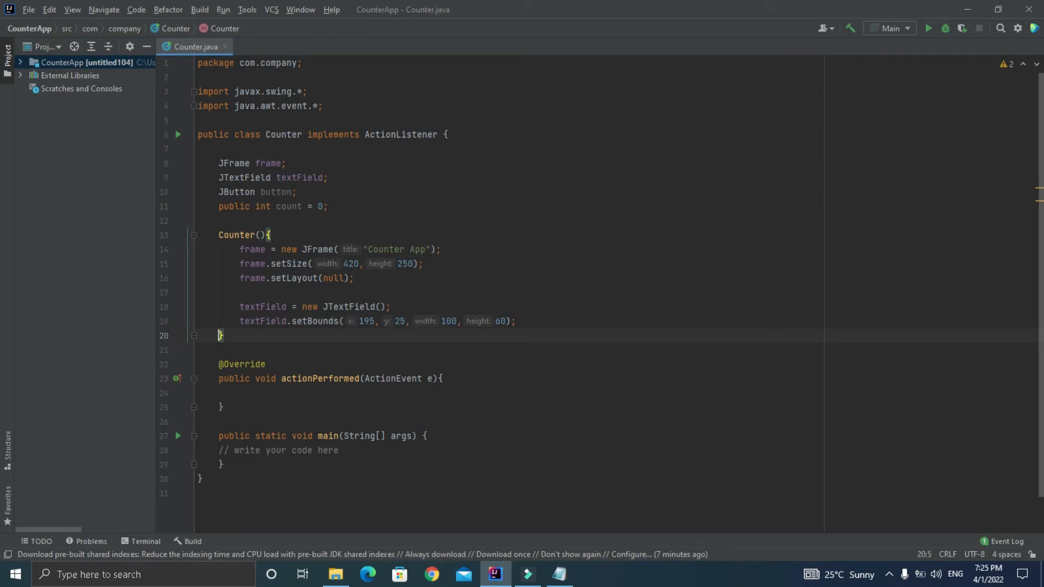
{"action": "type", "text": "textField.setBorder(n);"}
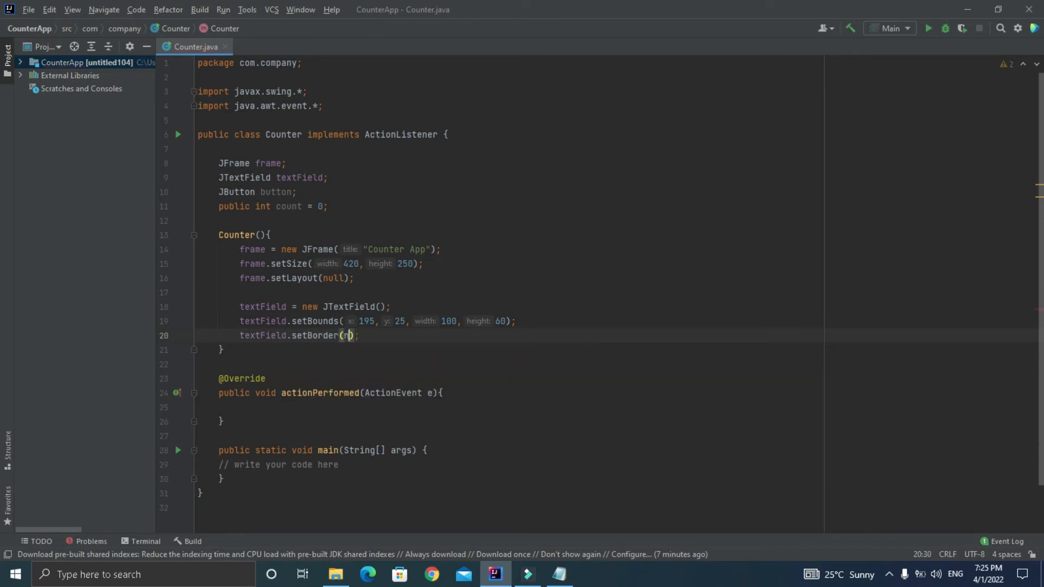
{"action": "type", "text": "te"}
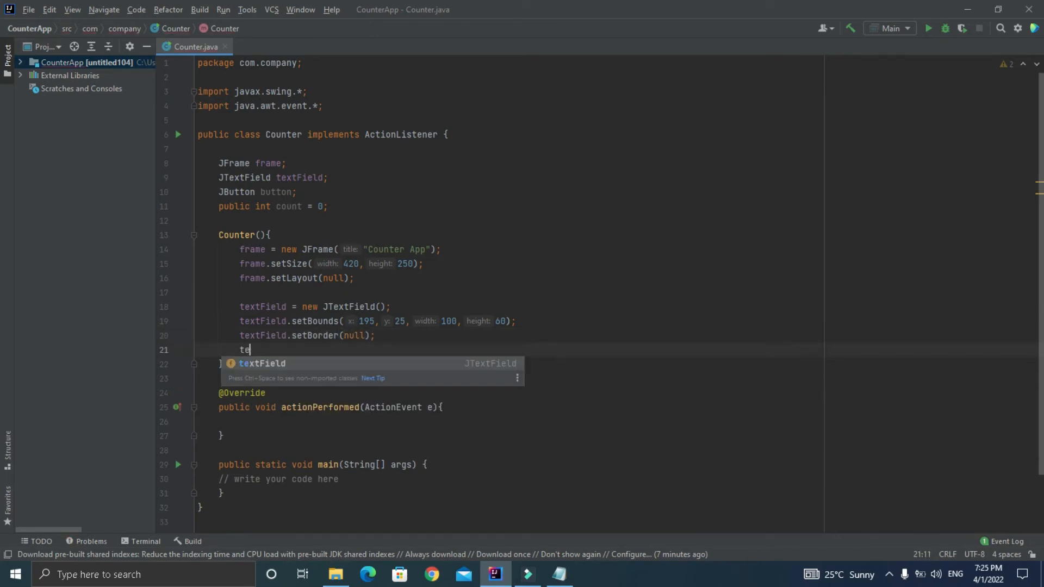
{"action": "type", "text": "xtField.setEditable();"}
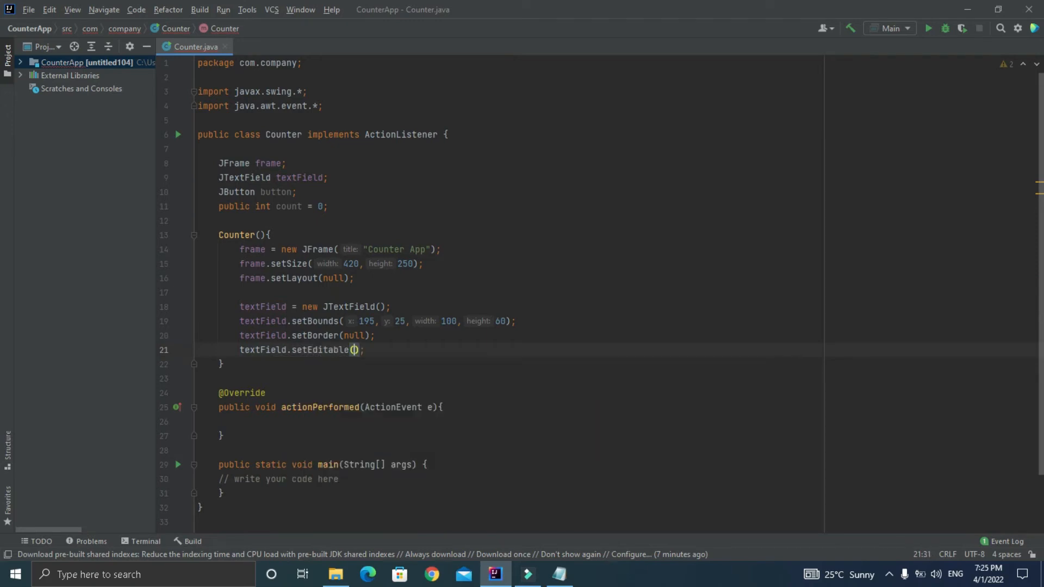
{"action": "type", "text": "false"}
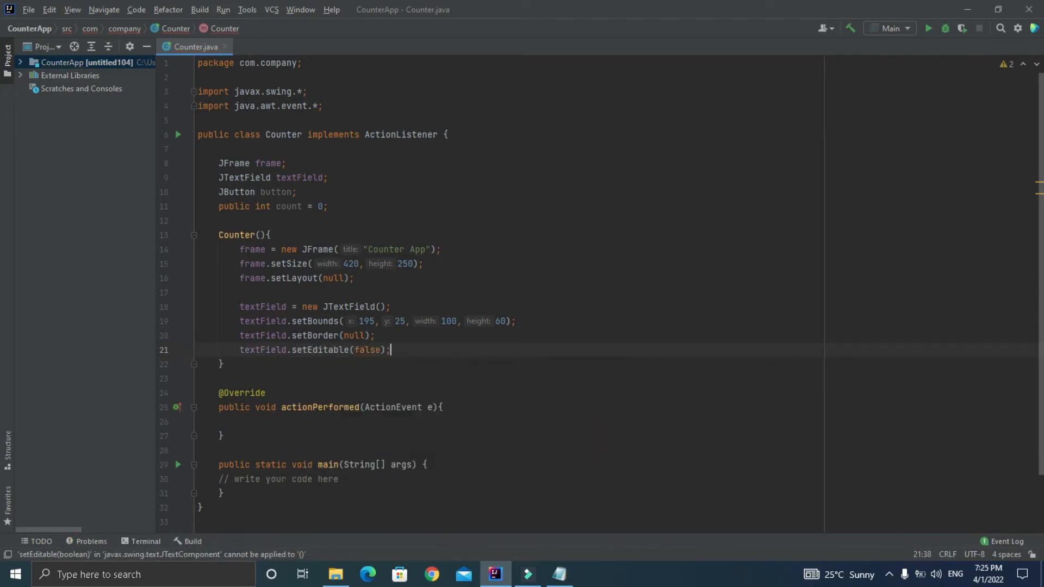
{"action": "key", "text": "Enter"}
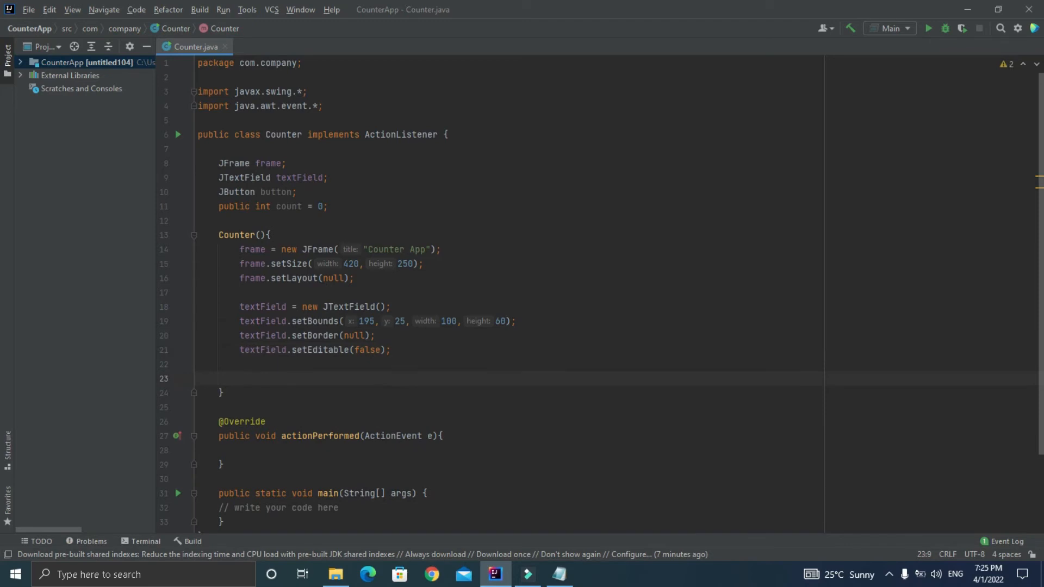
{"action": "type", "text": "button = new JButton(\"COUNT\");"}
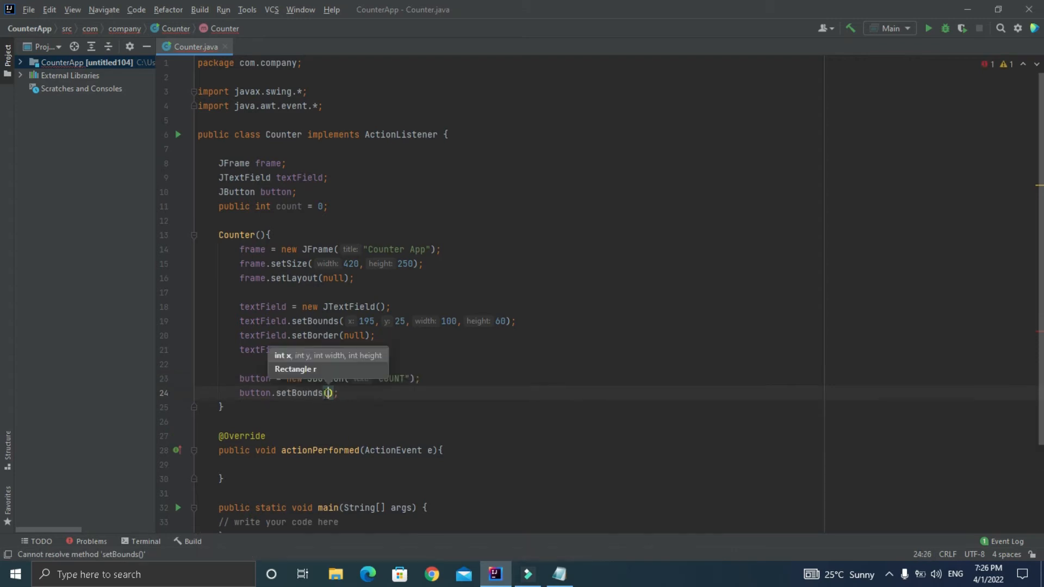
Give the COUNT button bounds 148,80,100,50 and register addActionListener(this)
{"action": "type", "text": "148,80,100,50"}
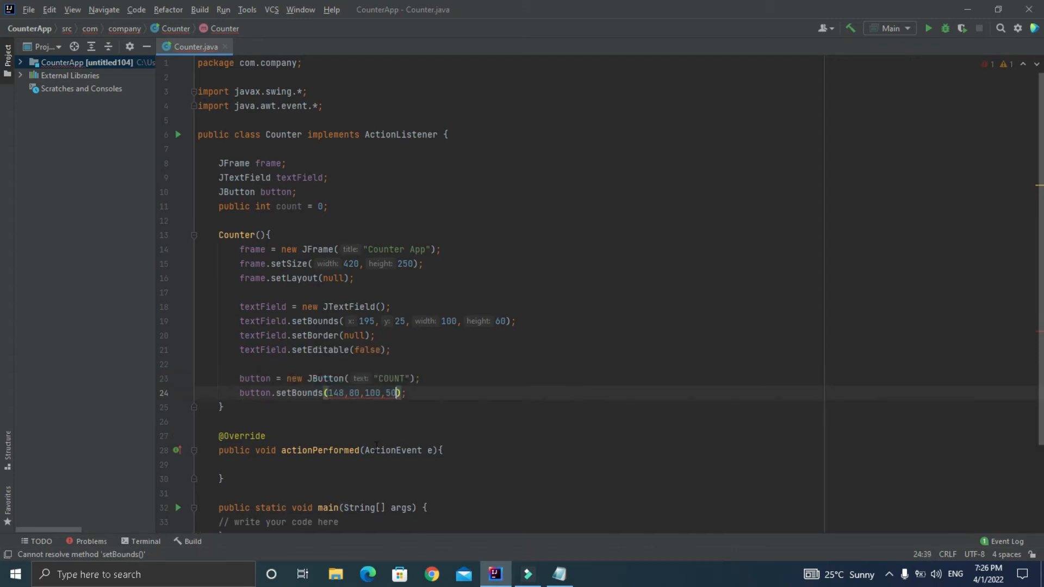
{"action": "key", "text": "enter"}
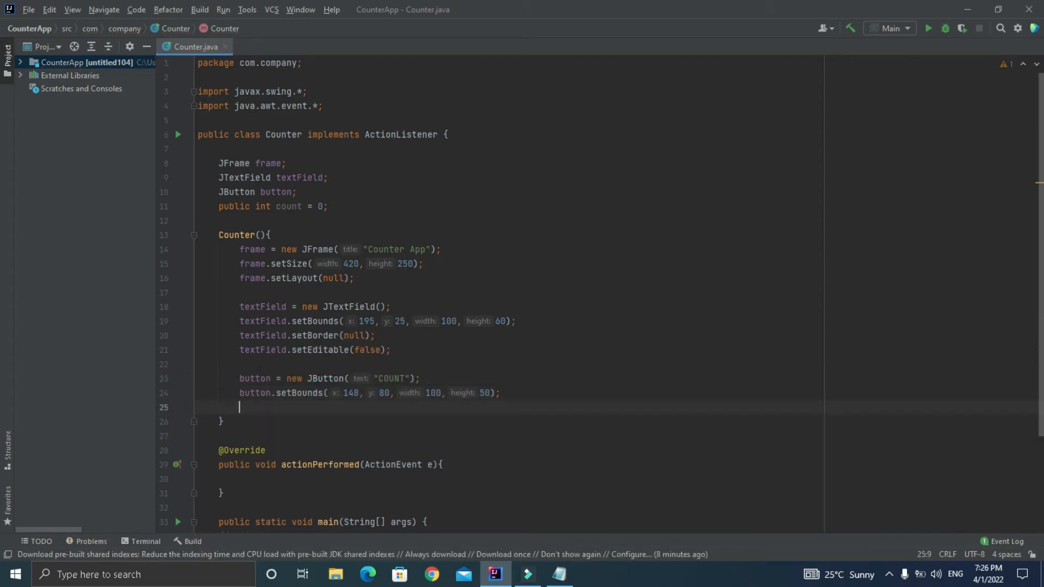
{"action": "type", "text": "button."}
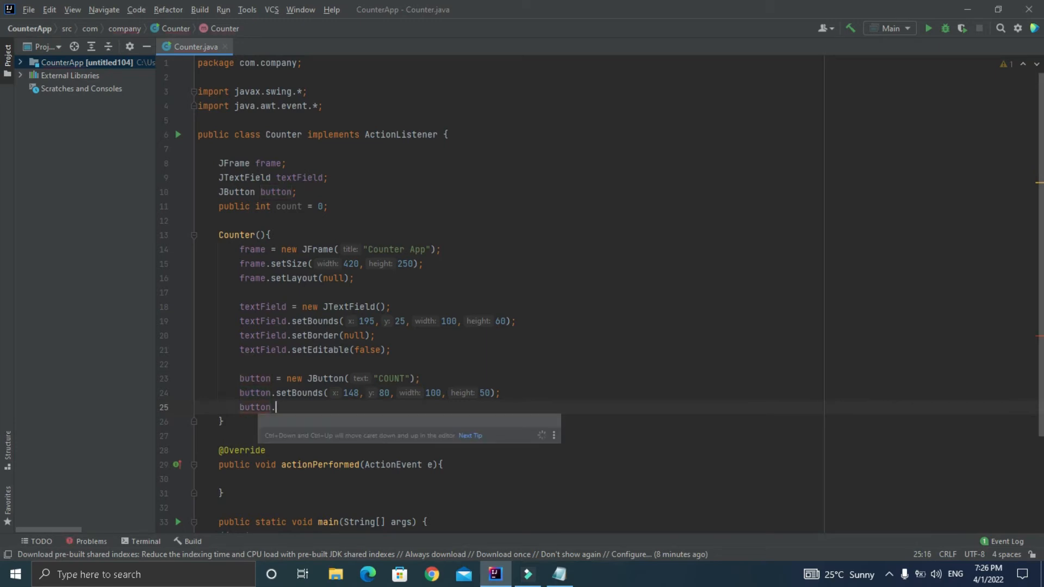
{"action": "type", "text": "ac"}
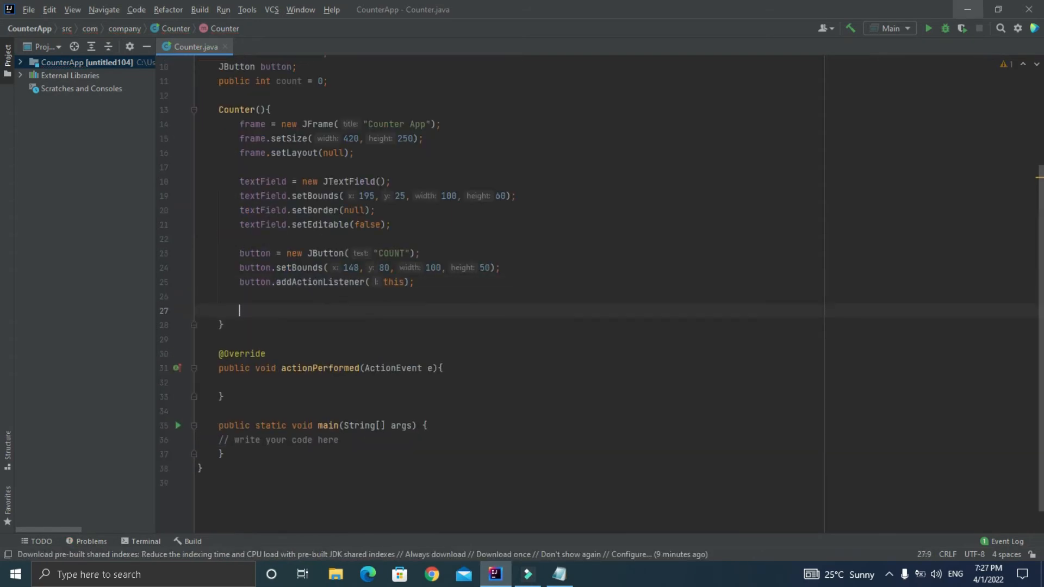
Add textField and button to the frame, make it visible, and instantiate Counter in main
{"action": "type", "text": "frame.add"}
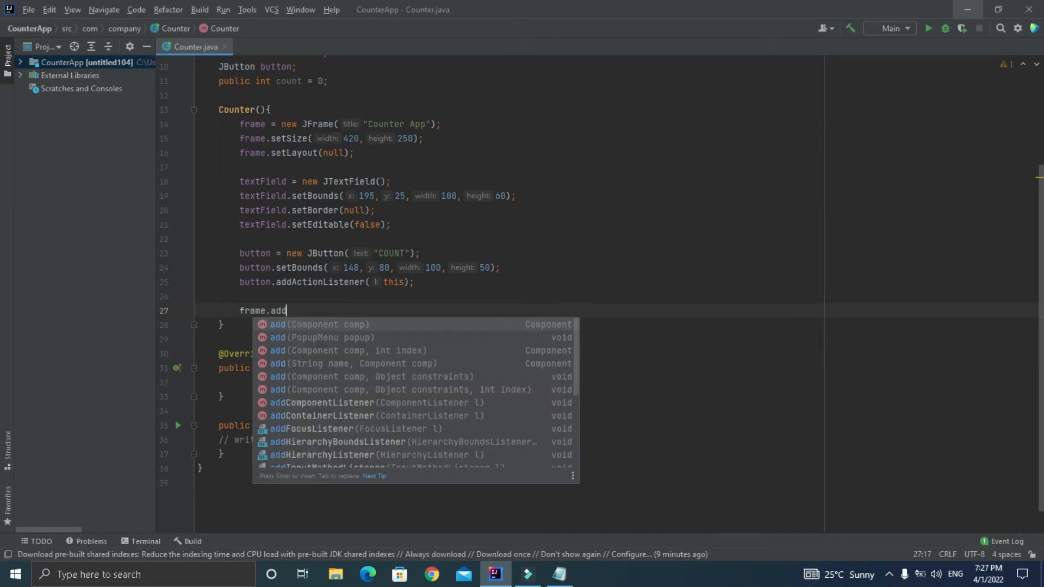
{"action": "type", "text": "(textField)"}
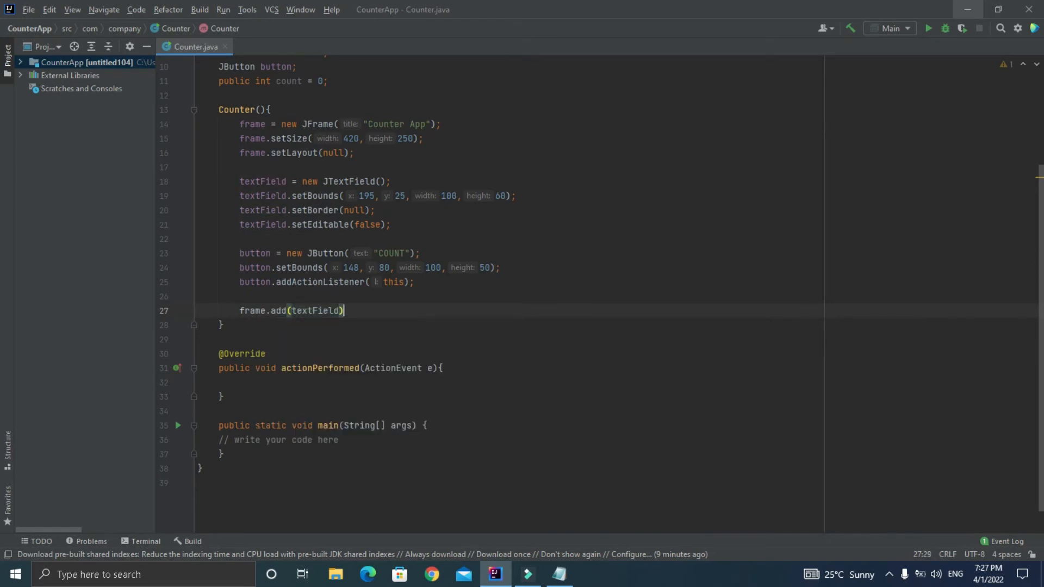
{"action": "type", "text": "frame.add("}
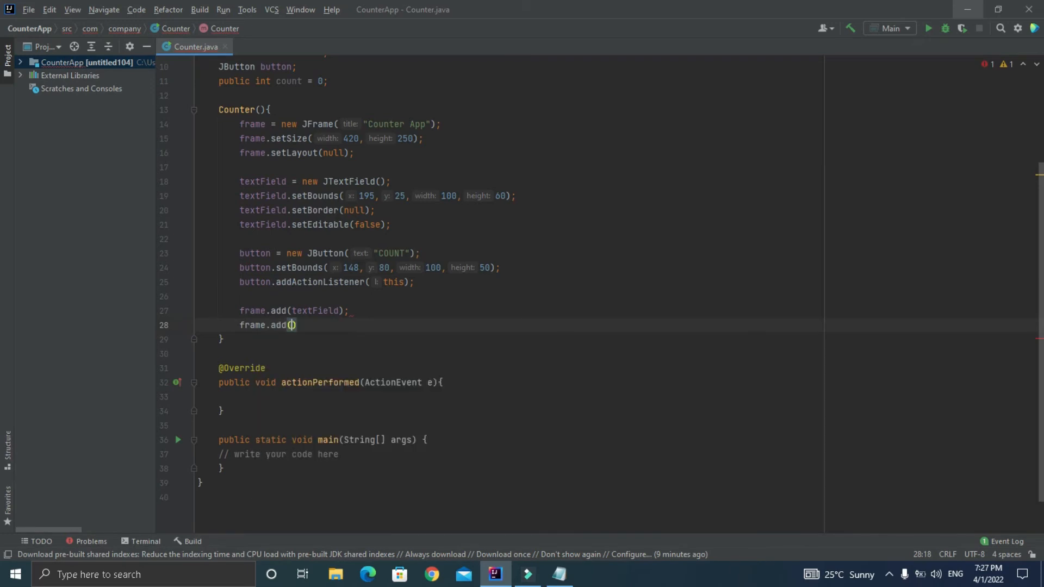
{"action": "type", "text": "button"}
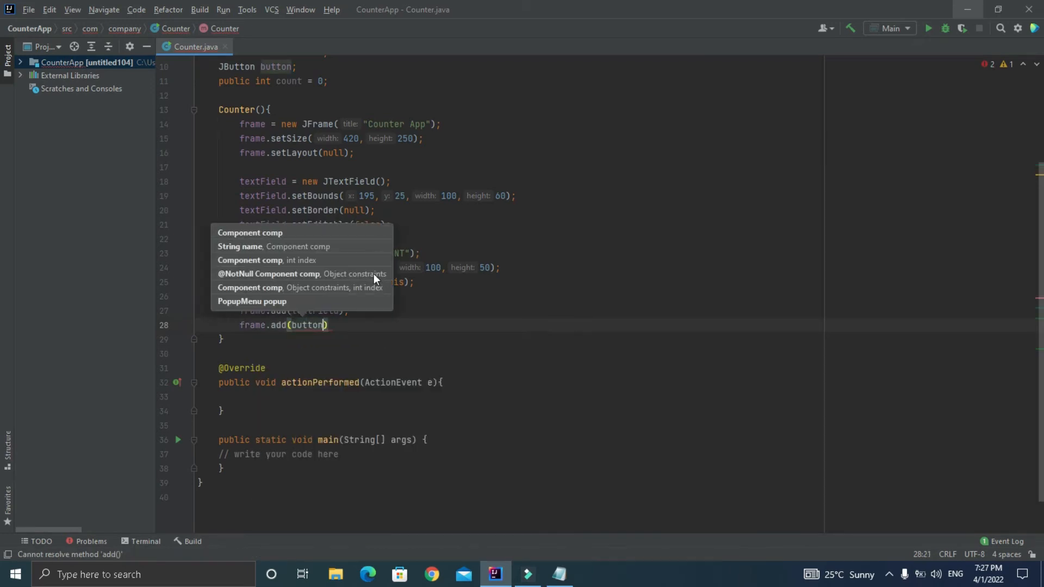
{"action": "type", "text": "fram"}
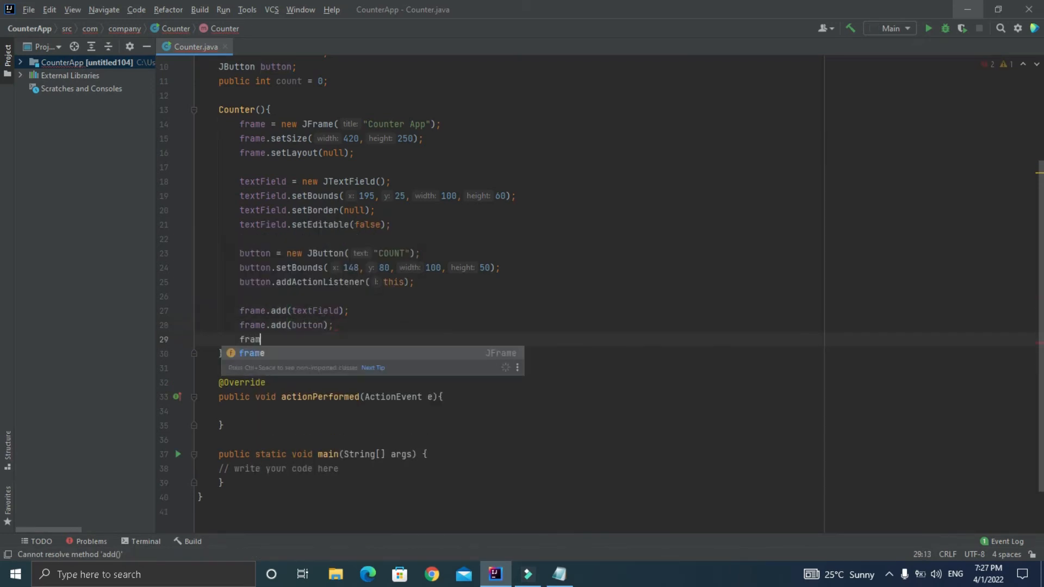
{"action": "type", "text": "e.setVisible();"}
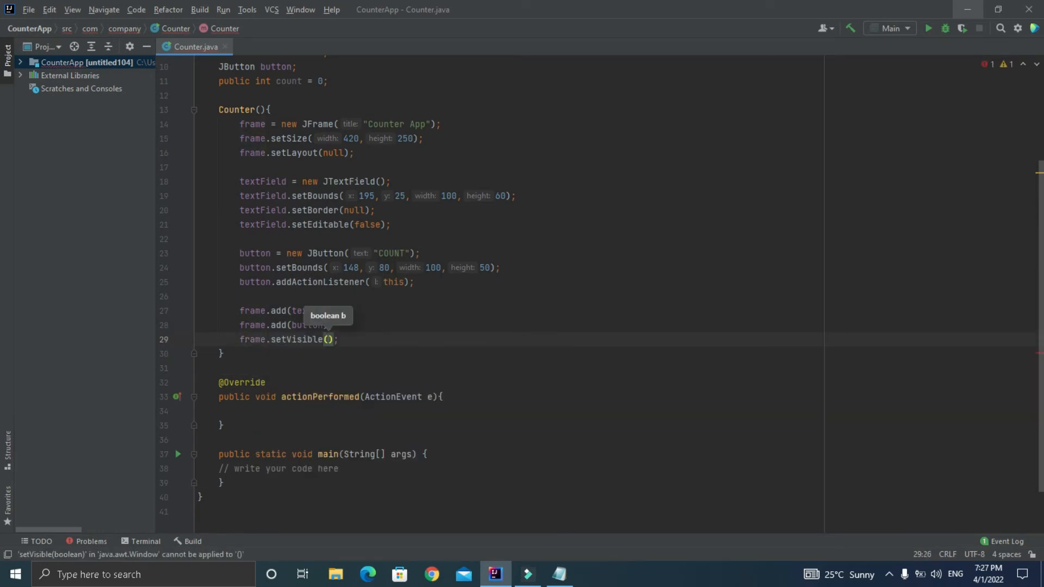
{"action": "type", "text": "C"}
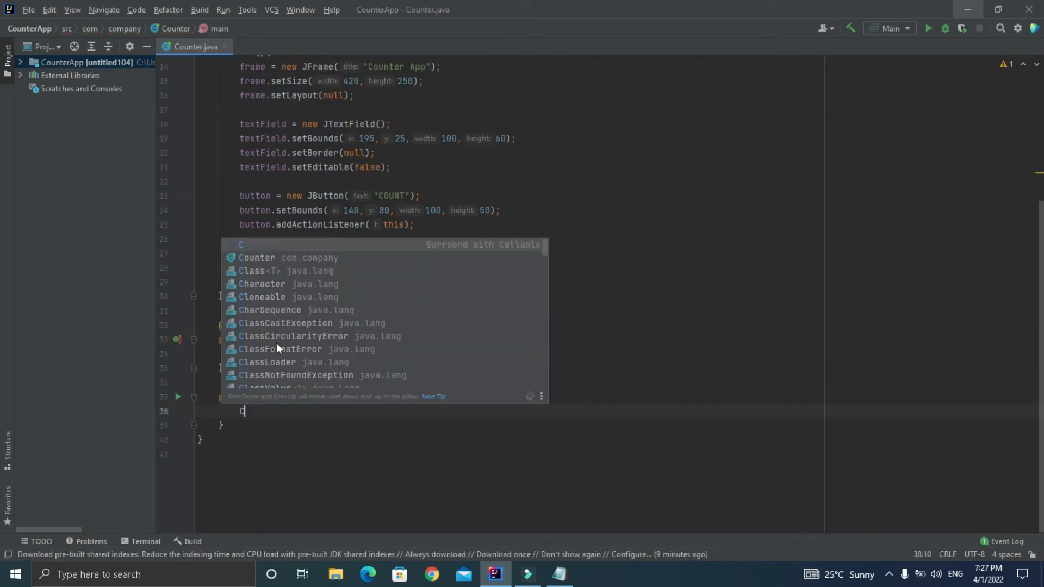
{"action": "type", "text": "ounter counter ="}
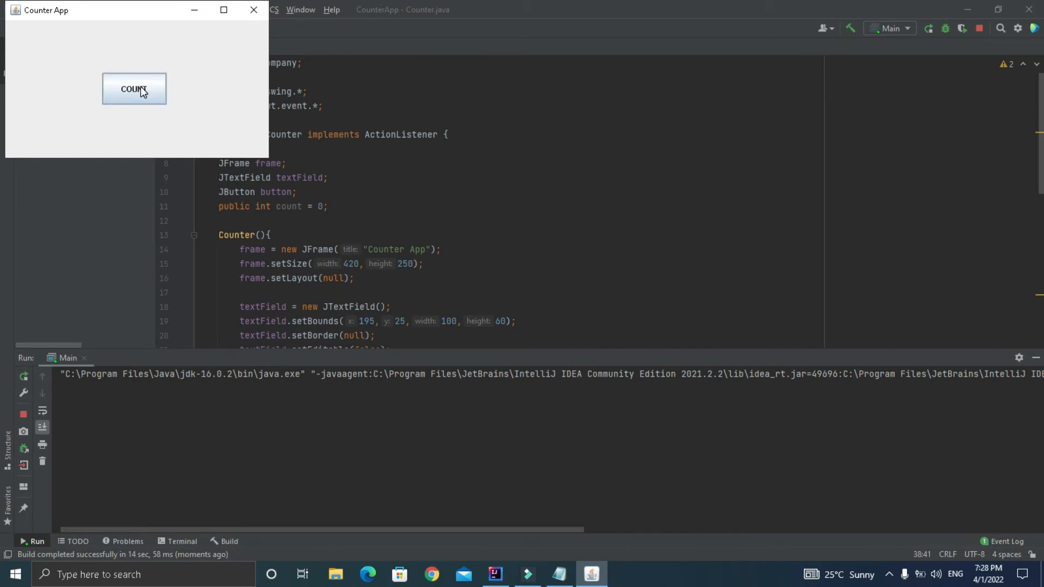
{"action": "mouse_move", "coordinate": [133, 20]}
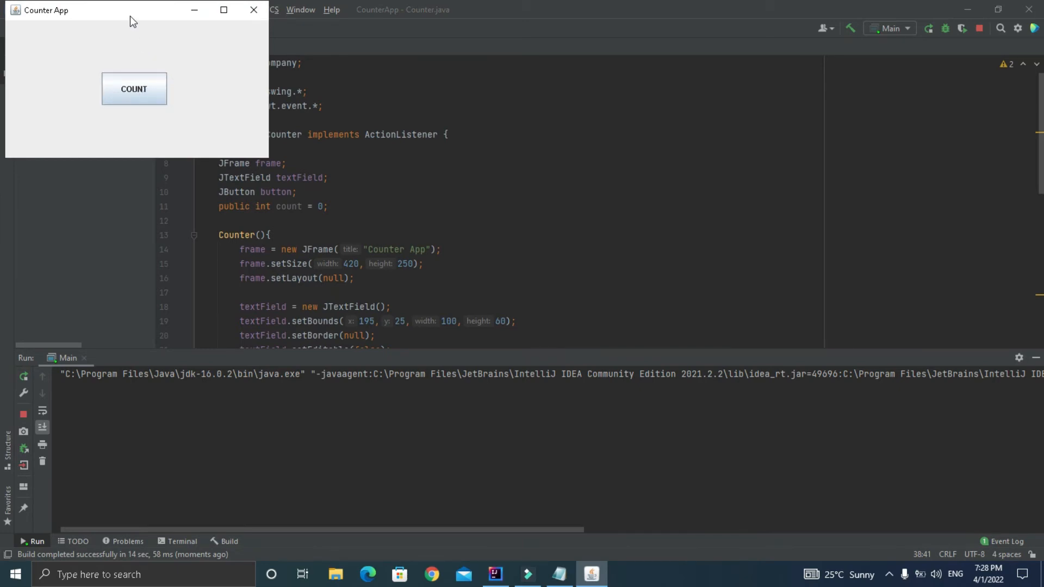
{"action": "left_click_drag", "start_coordinate": [133, 10], "coordinate": [406, 107]}
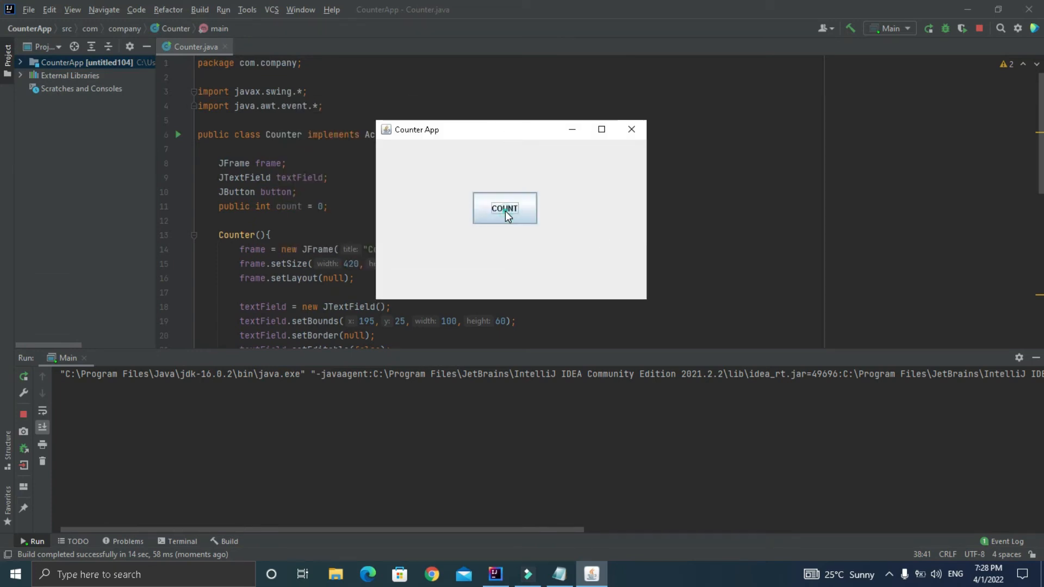
{"action": "mouse_move", "coordinate": [630, 130]}
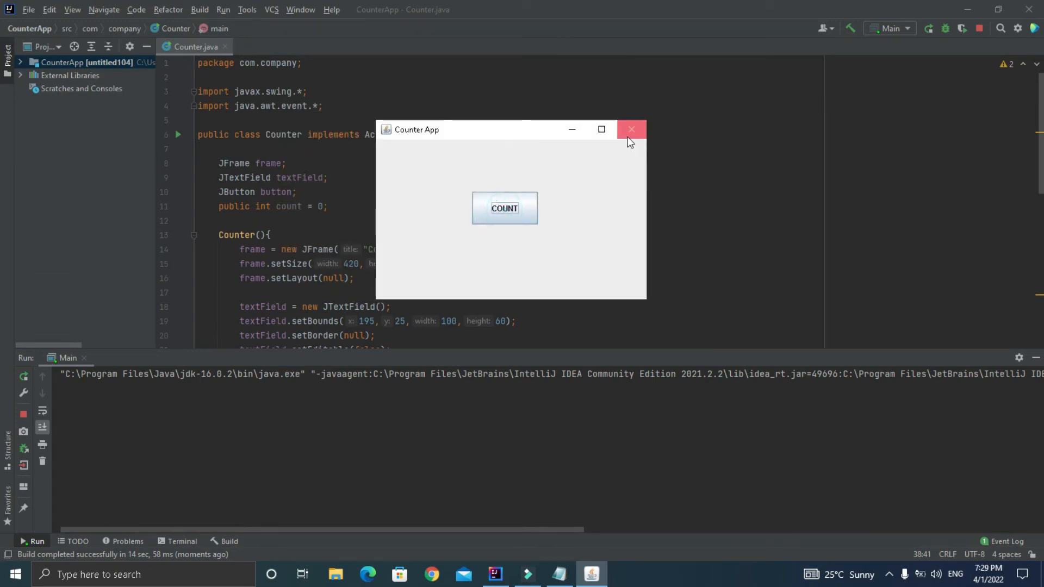
{"action": "left_click", "coordinate": [631, 129]}
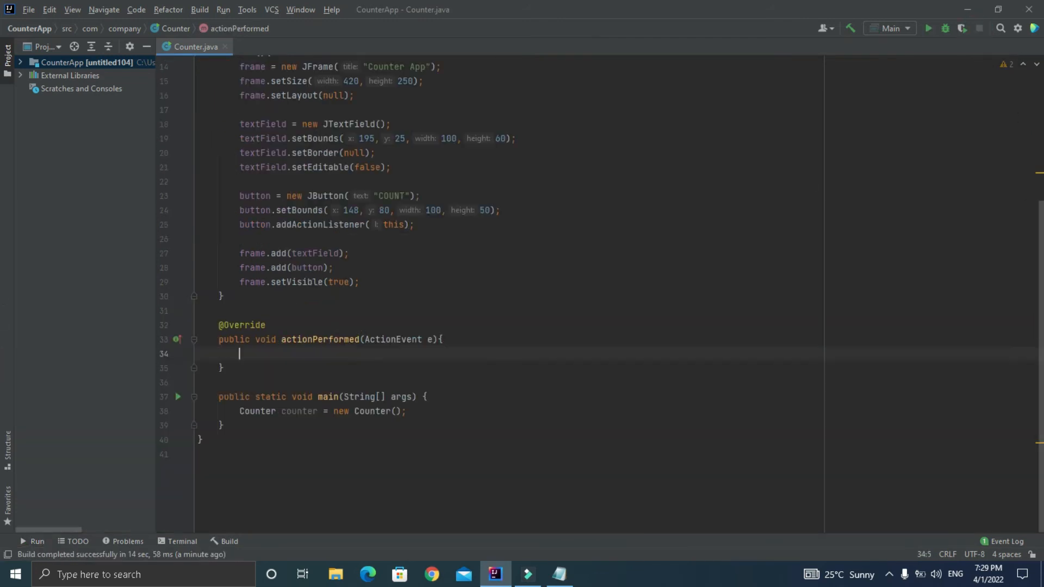
Put 'count++;' and 'textField.setText(count+"");' inside actionPerformed
{"action": "type", "text": "count++;"}
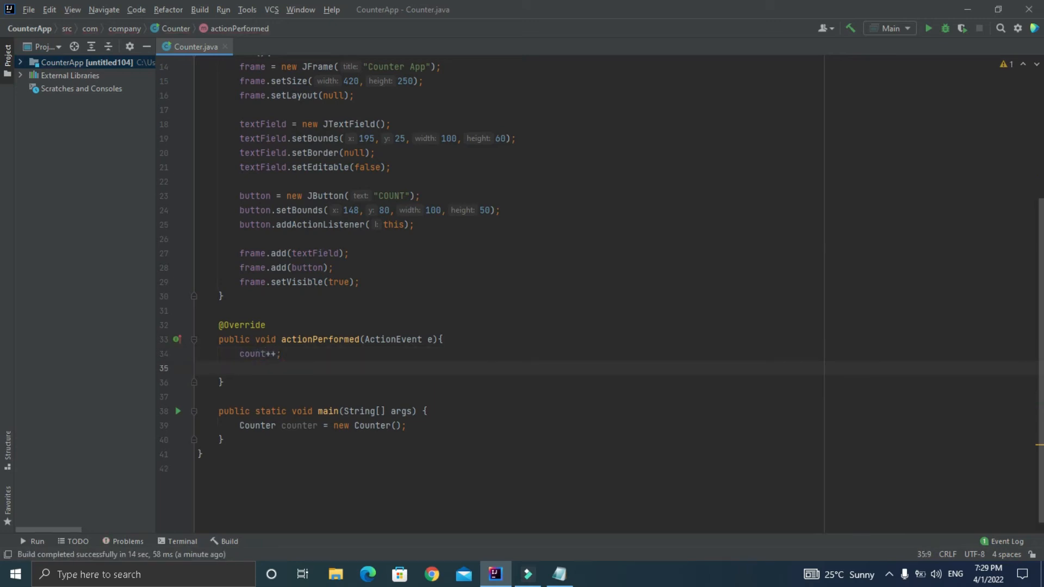
{"action": "type", "text": "textField.setText();"}
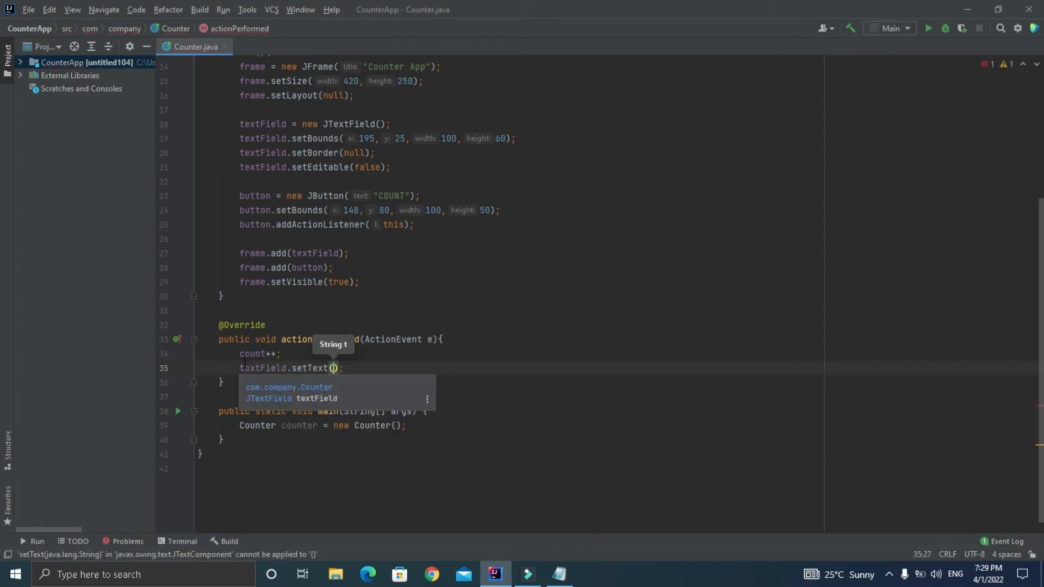
{"action": "type", "text": "count+\""}
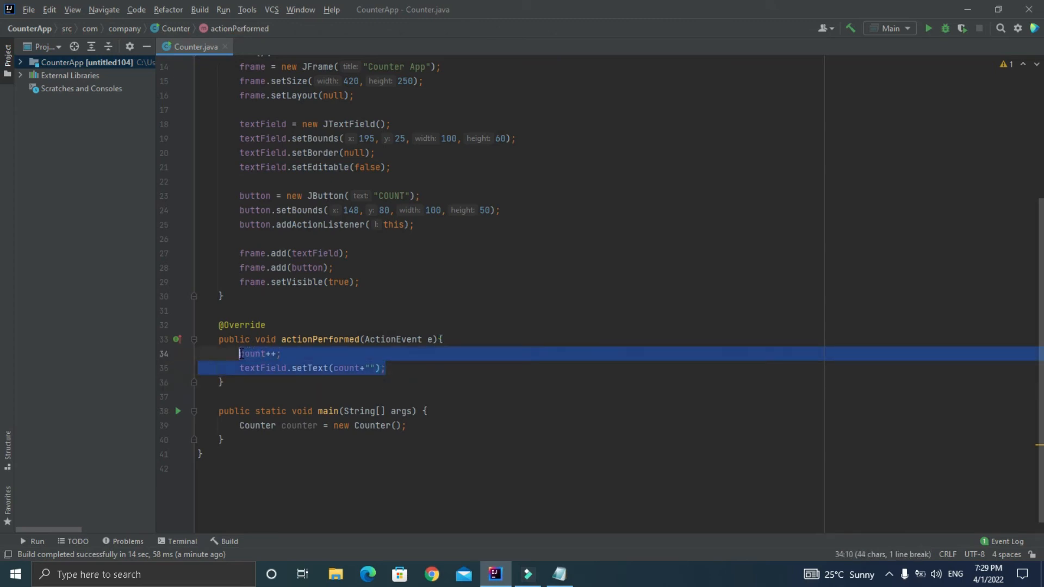
{"action": "left_click", "coordinate": [223, 382]}
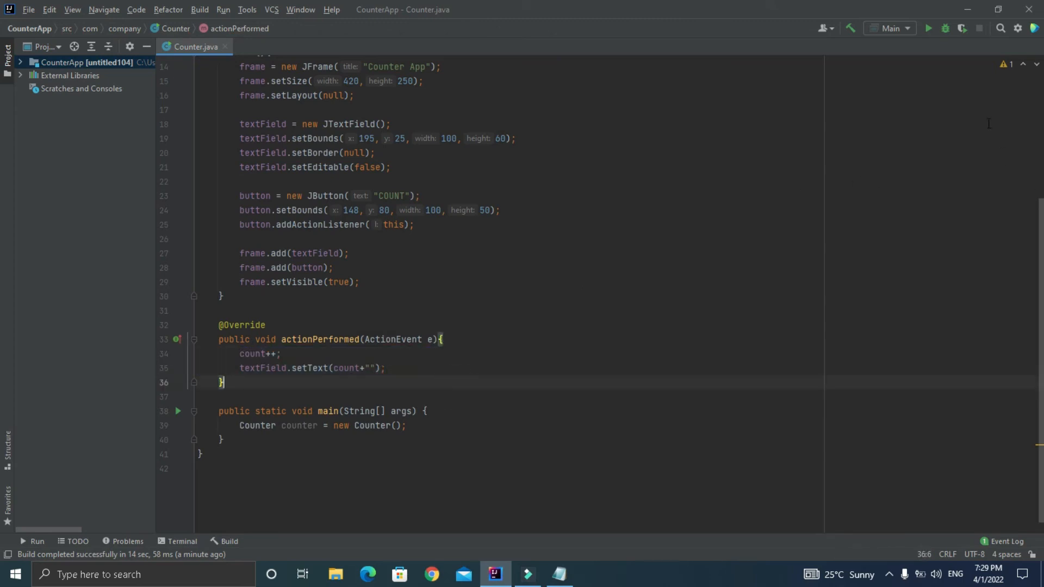
{"action": "mouse_move", "coordinate": [929, 27]}
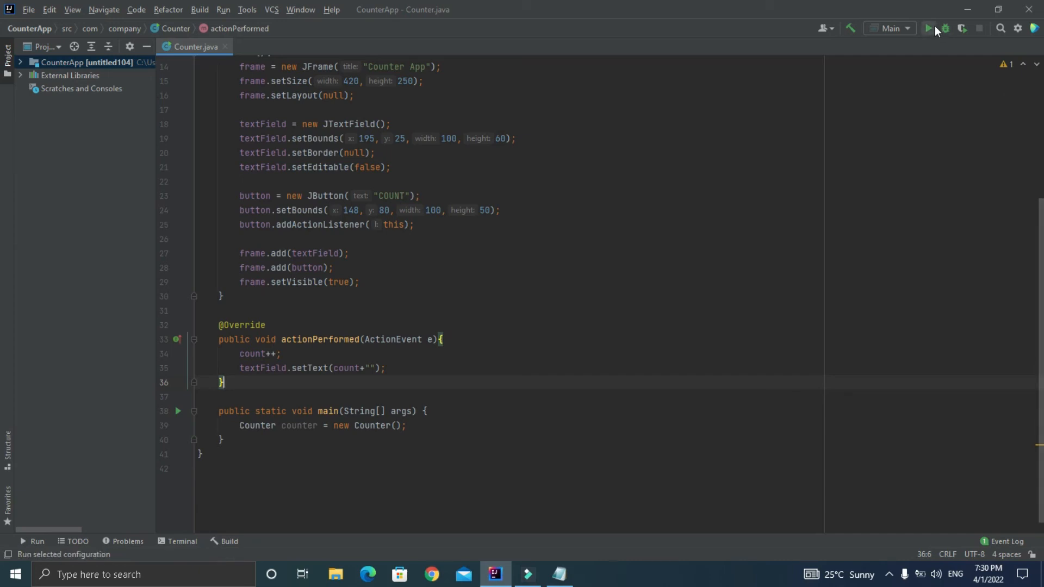
Run CounterApp and click COUNT repeatedly to raise the displayed number
{"action": "left_click", "coordinate": [927, 28]}
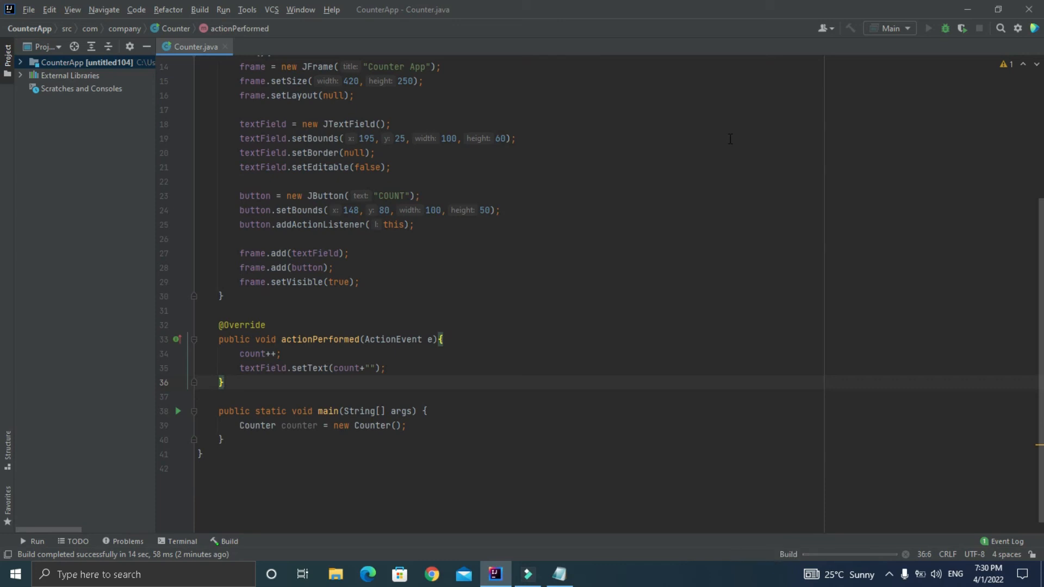
{"action": "left_click", "coordinate": [927, 28]}
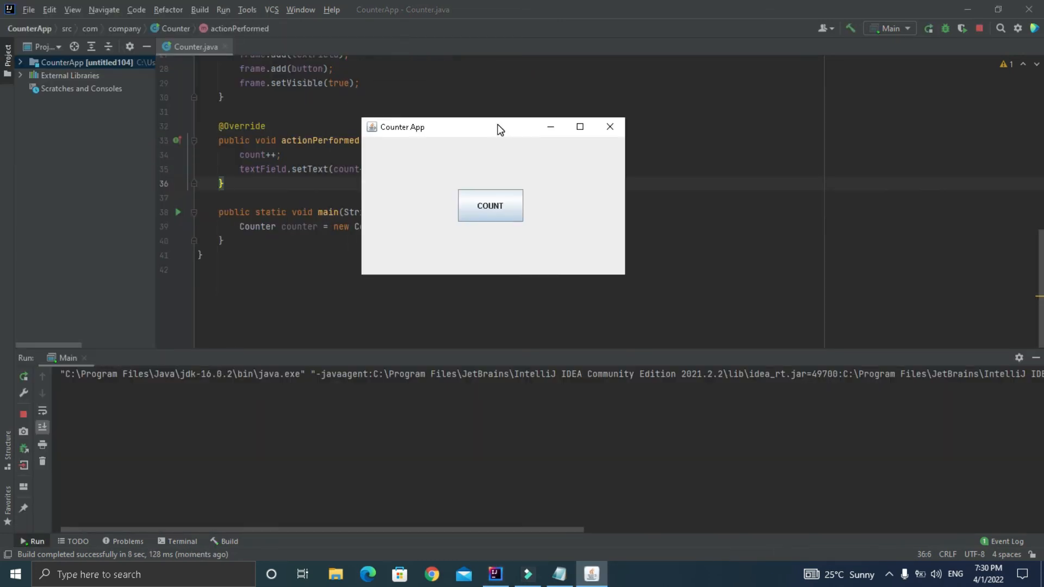
{"action": "left_click", "coordinate": [490, 205]}
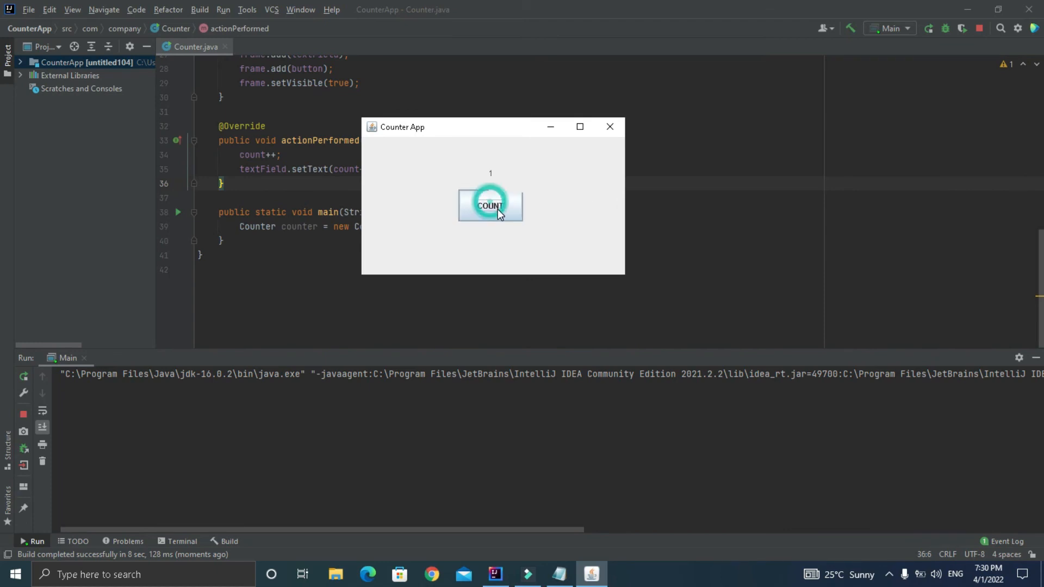
{"action": "left_click", "coordinate": [490, 205]}
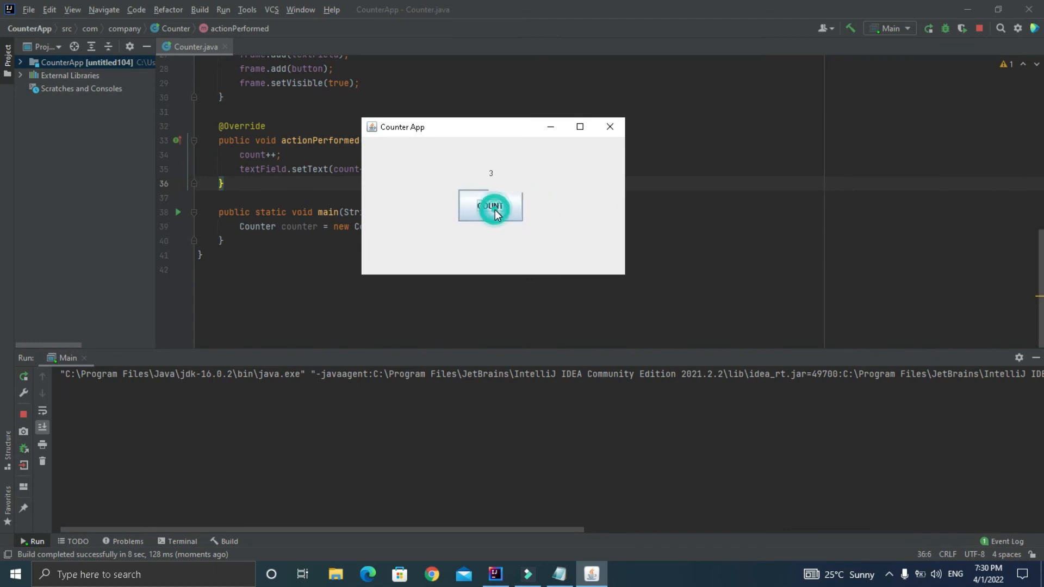
{"action": "left_click", "coordinate": [490, 206]}
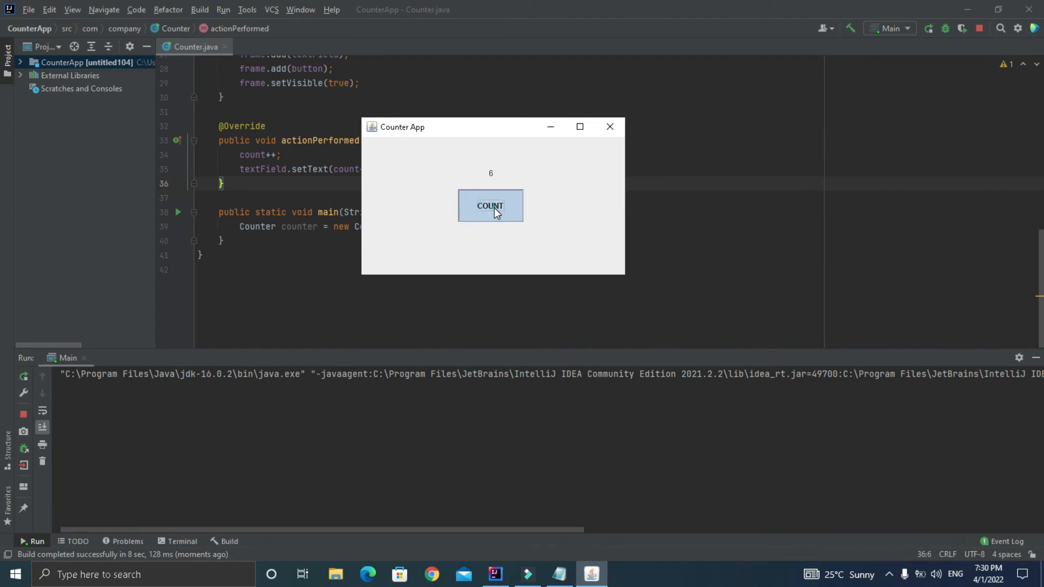
{"action": "left_click", "coordinate": [490, 205]}
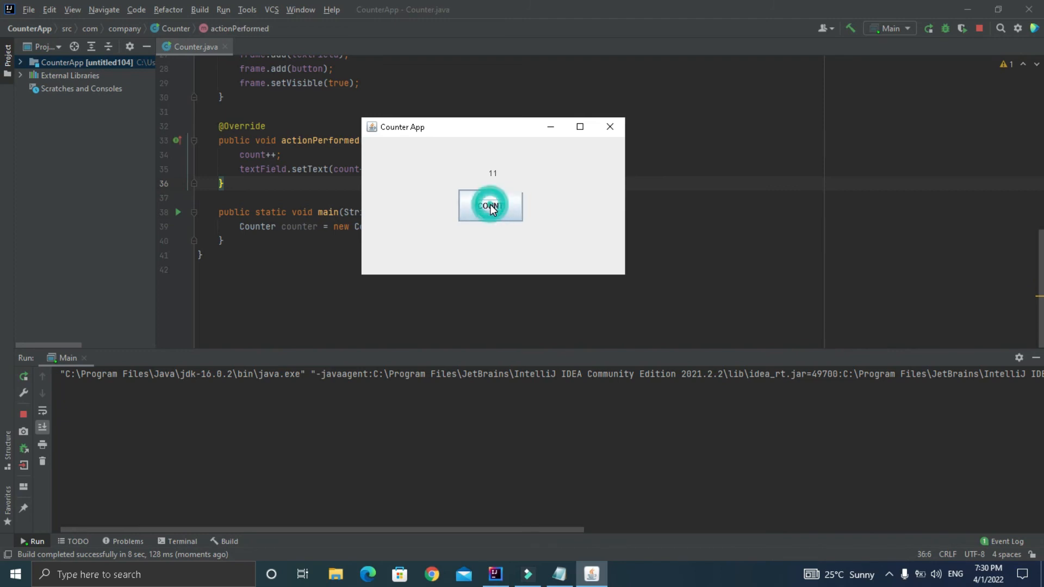
{"action": "left_click", "coordinate": [490, 205]}
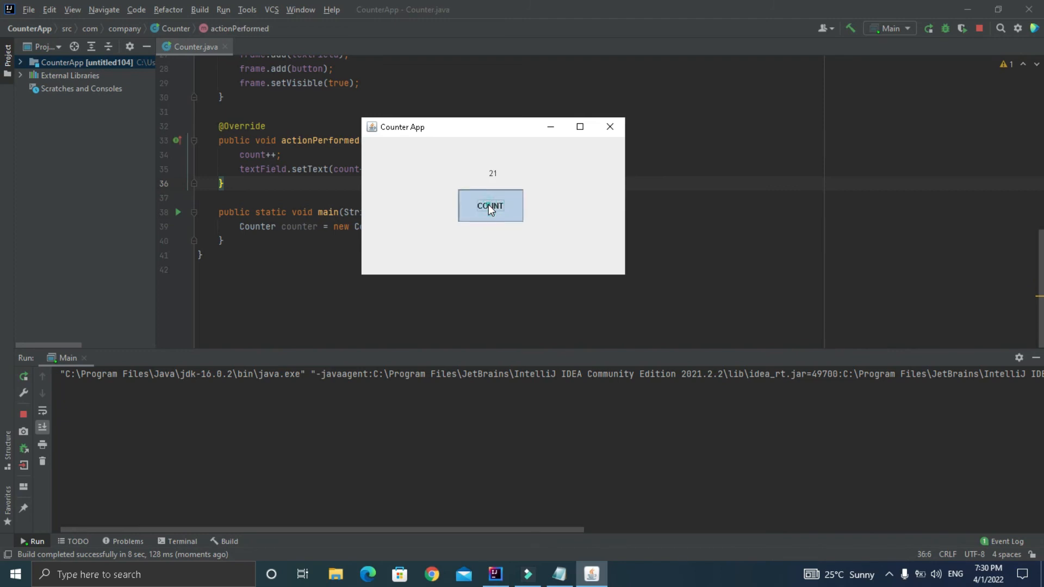
{"action": "left_click", "coordinate": [608, 126]}
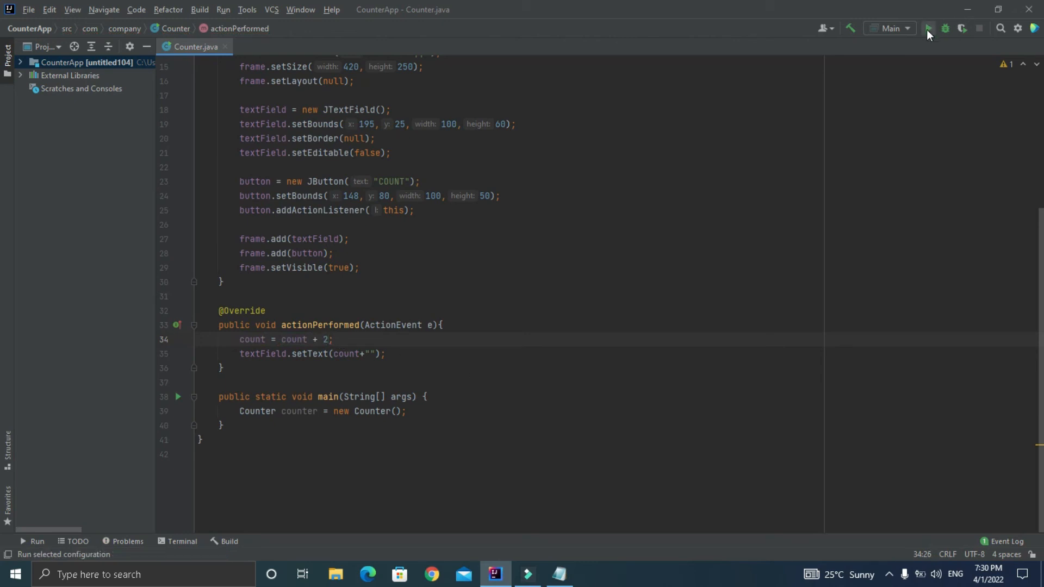
Rerun the add-2 Counter App and press COUNT repeatedly until the display reads 32
{"action": "left_click", "coordinate": [944, 28]}
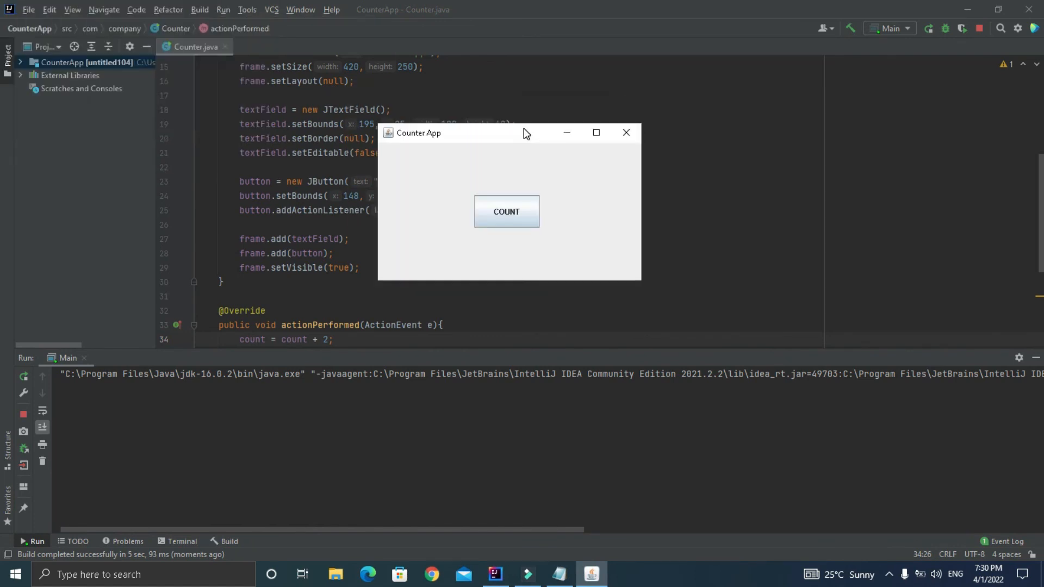
{"action": "left_click", "coordinate": [506, 211]}
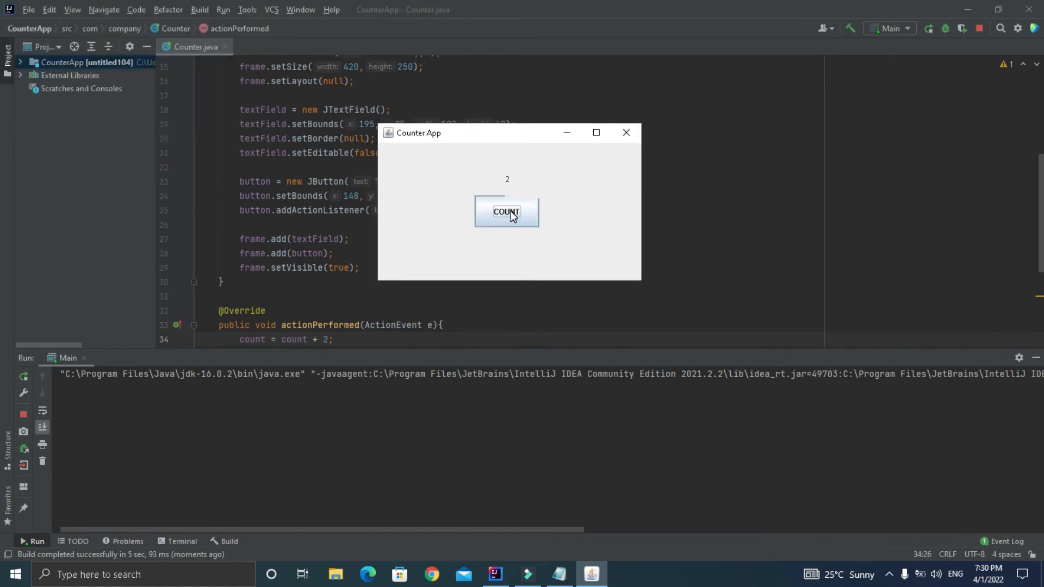
{"action": "left_click", "coordinate": [506, 211]}
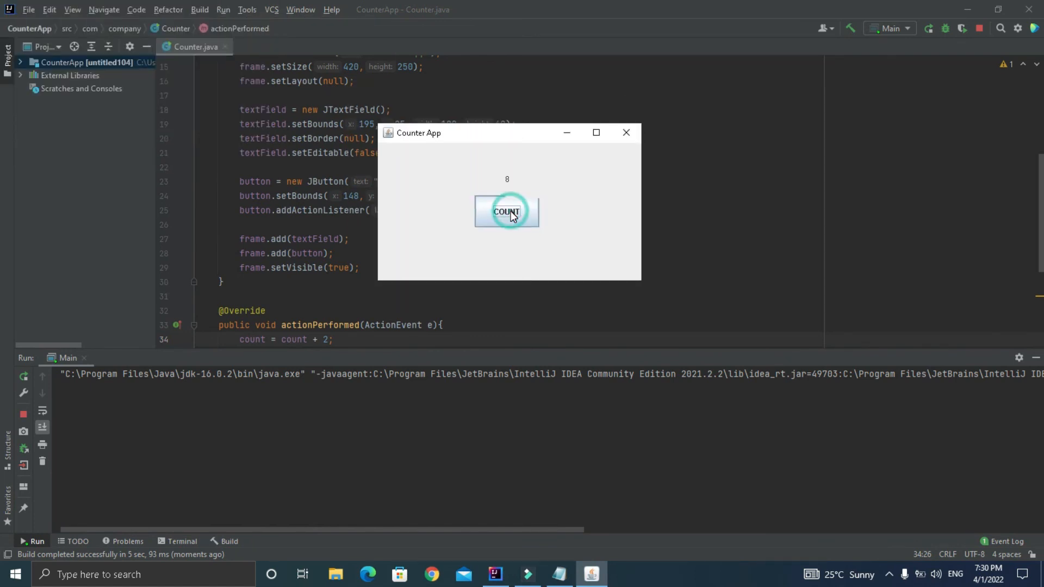
{"action": "left_click", "coordinate": [506, 210]}
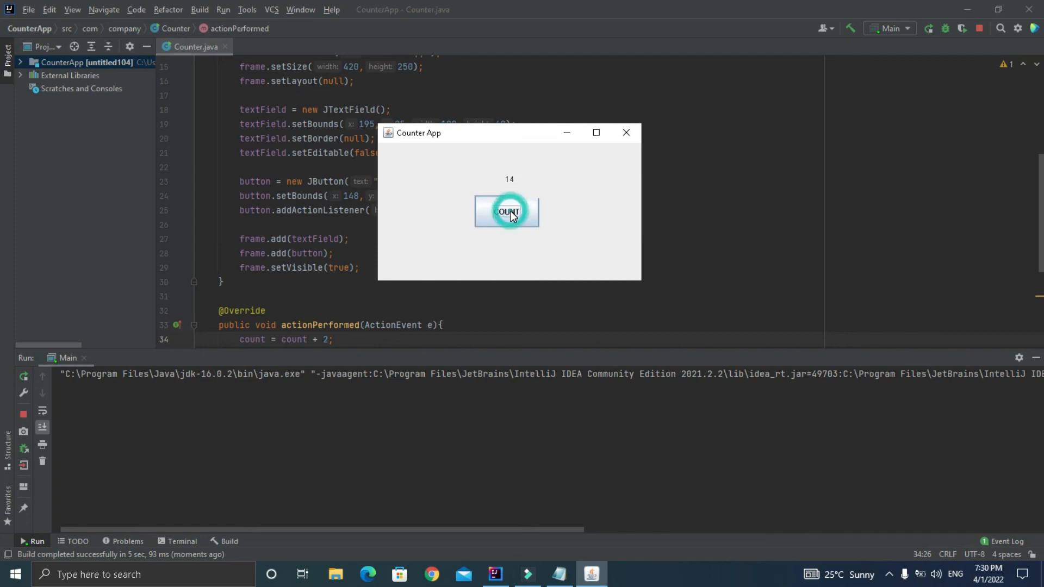
{"action": "left_click", "coordinate": [506, 210]}
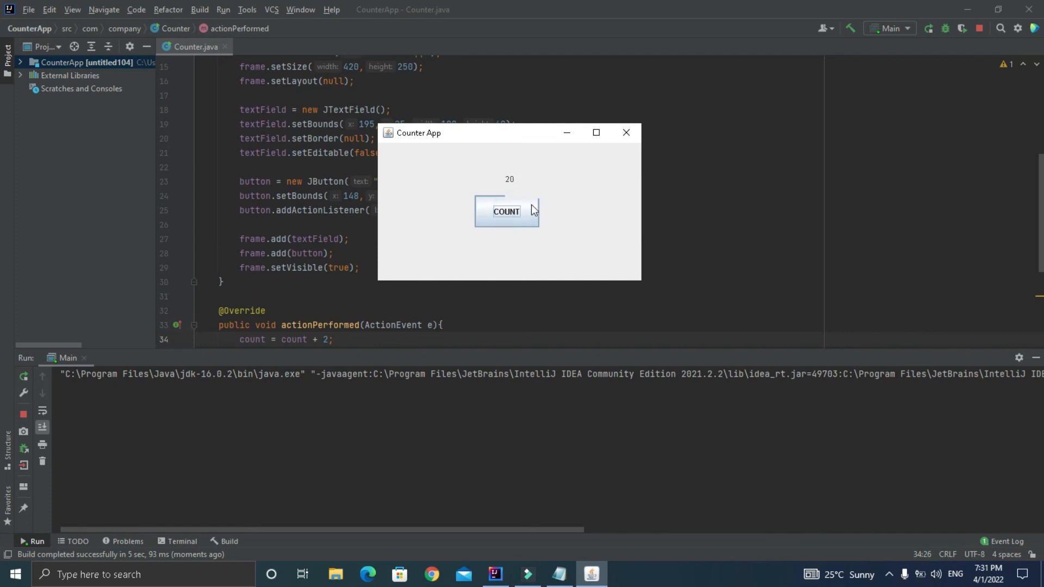
{"action": "left_click", "coordinate": [506, 210]}
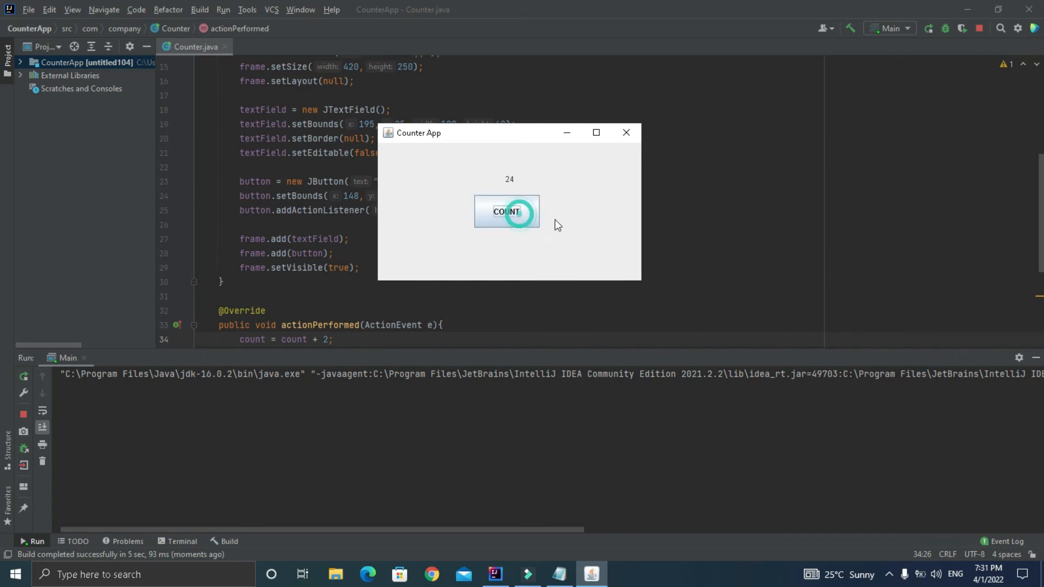
{"action": "left_click", "coordinate": [506, 211]}
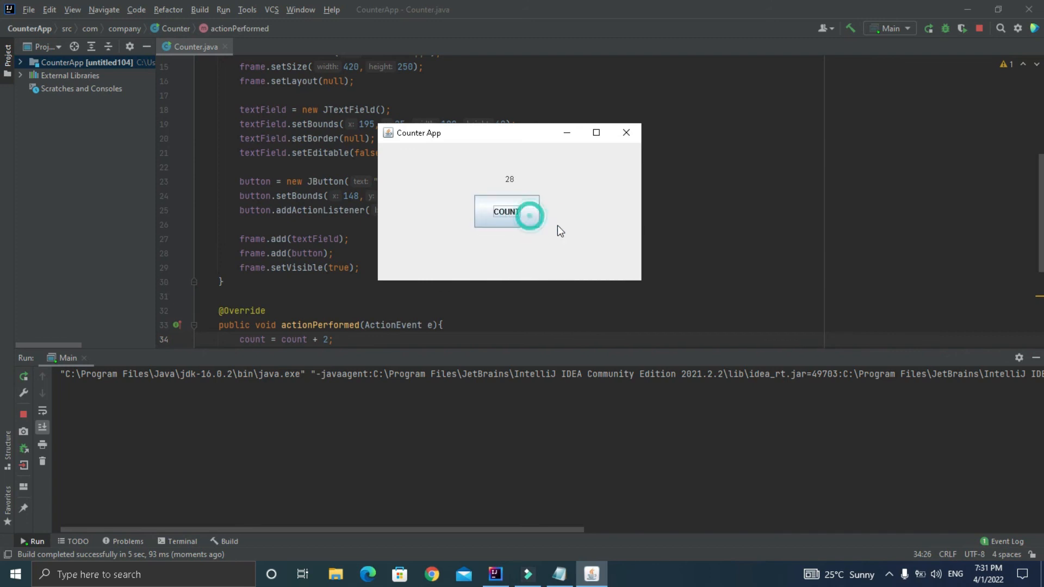
{"action": "left_click", "coordinate": [506, 211]}
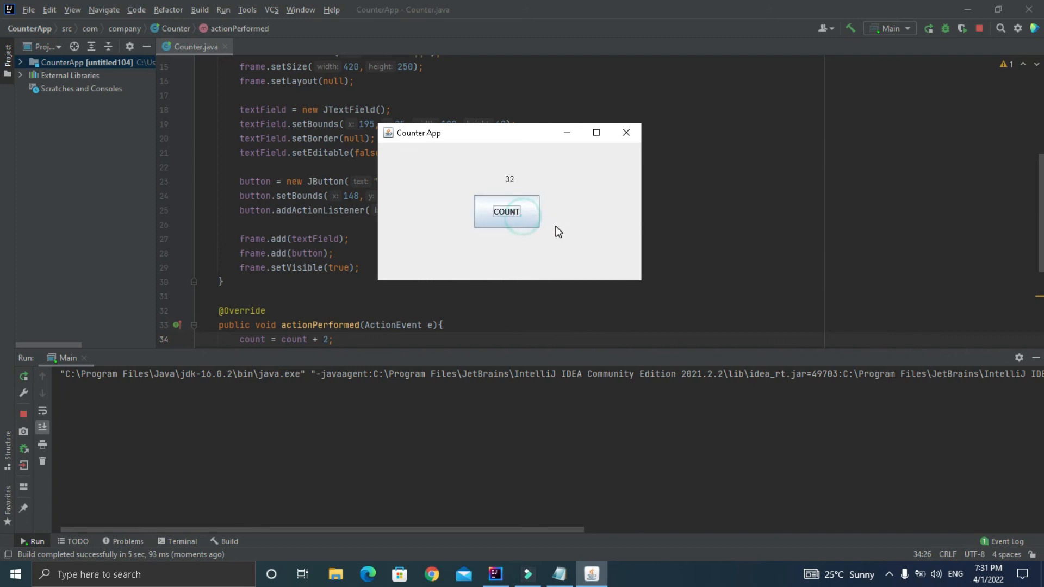
{"action": "left_click", "coordinate": [625, 133]}
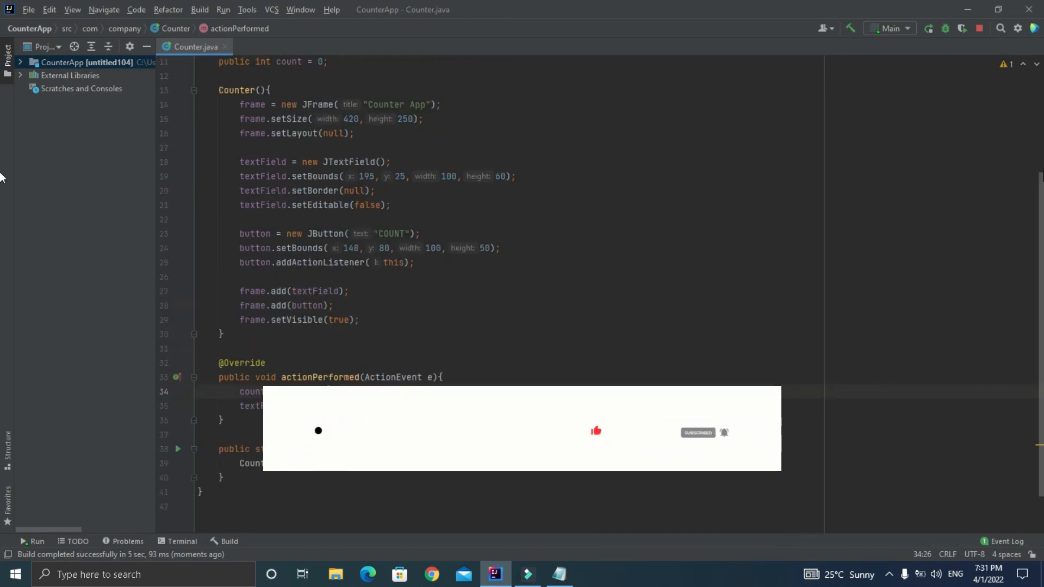
Scroll the Counter.java editor up to the top of the file
{"action": "scroll", "scroll_direction": "up", "scroll_amount": 3}
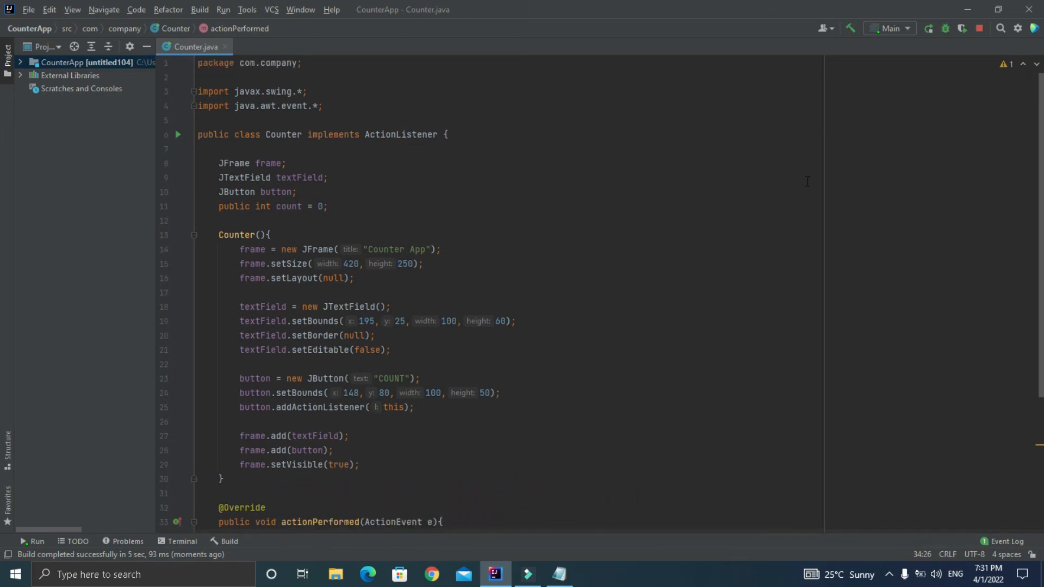
{"action": "mouse_move", "coordinate": [3, 199]}
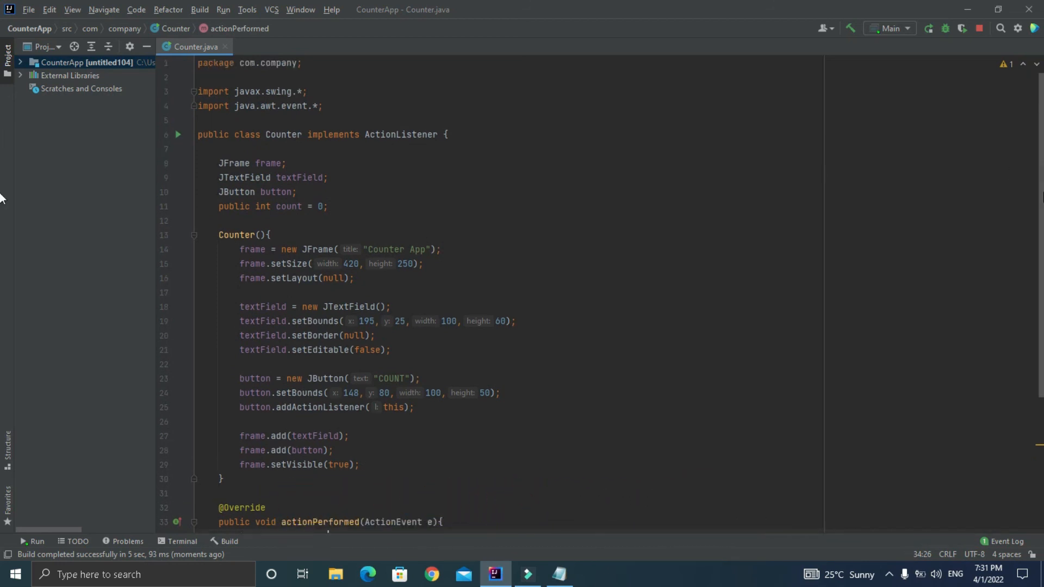
{"action": "mouse_move", "coordinate": [826, 186]}
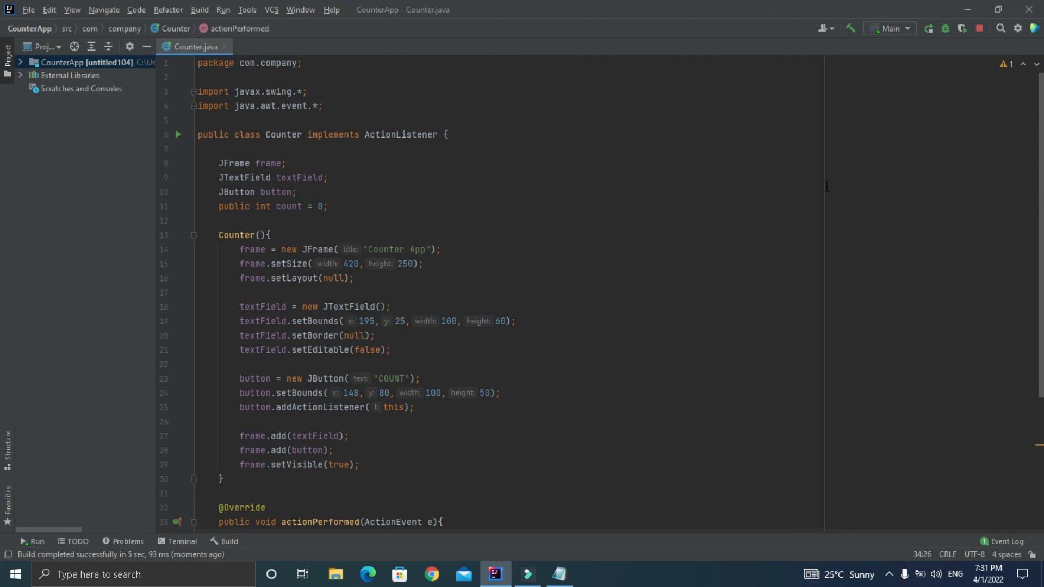